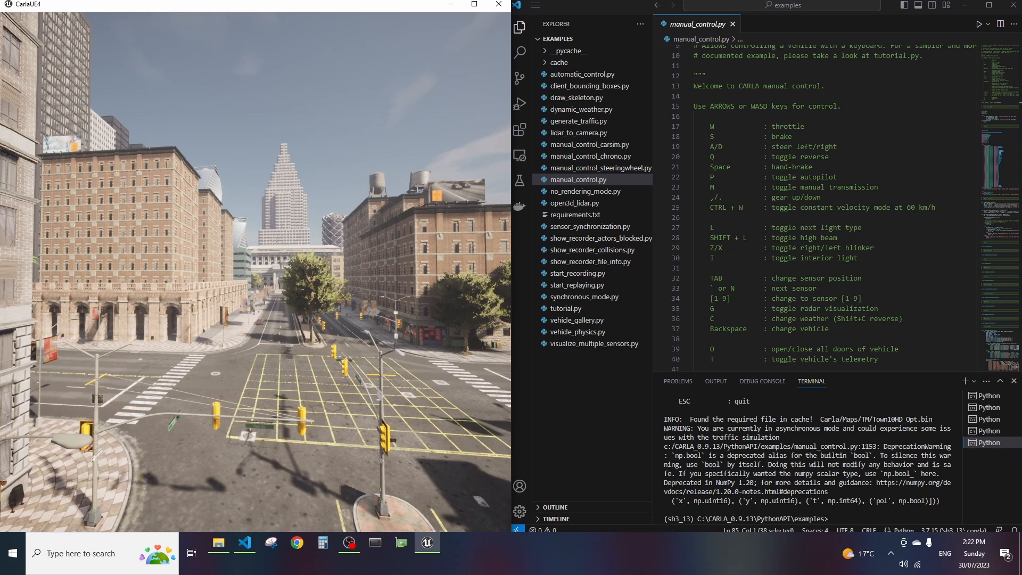
Show the CARLA_0.9.13 folder contents in a File Explorer window
{"action": "left_click", "coordinate": [218, 543]}
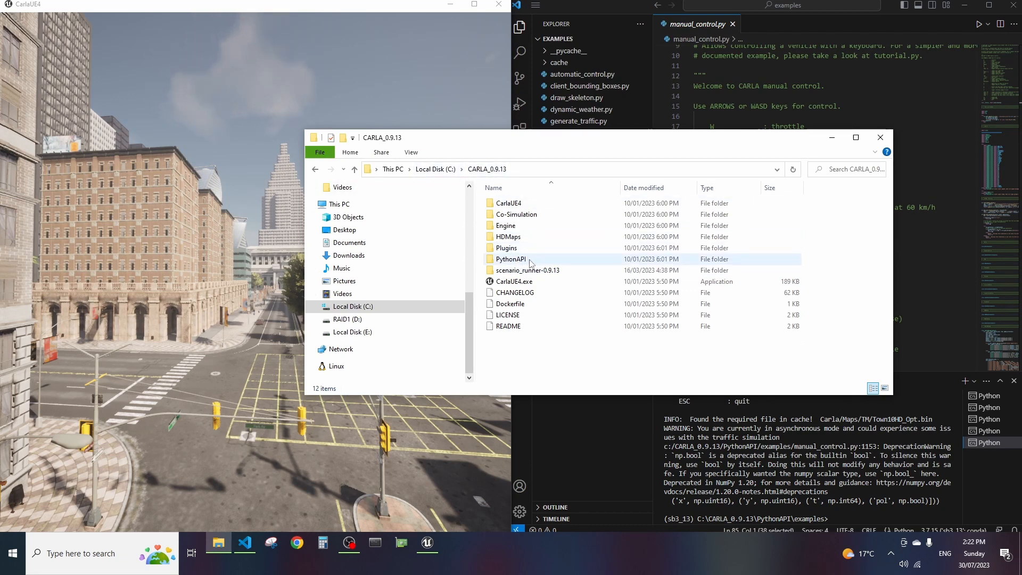
Browse into PythonAPI and then into its examples folder
{"action": "double_click", "coordinate": [510, 259]}
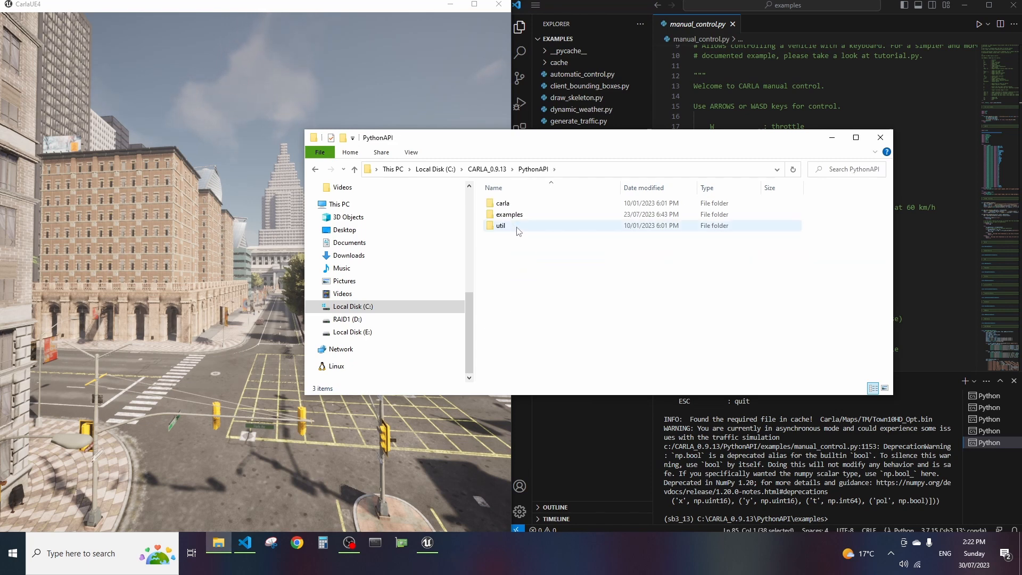
{"action": "left_click", "coordinate": [509, 214]}
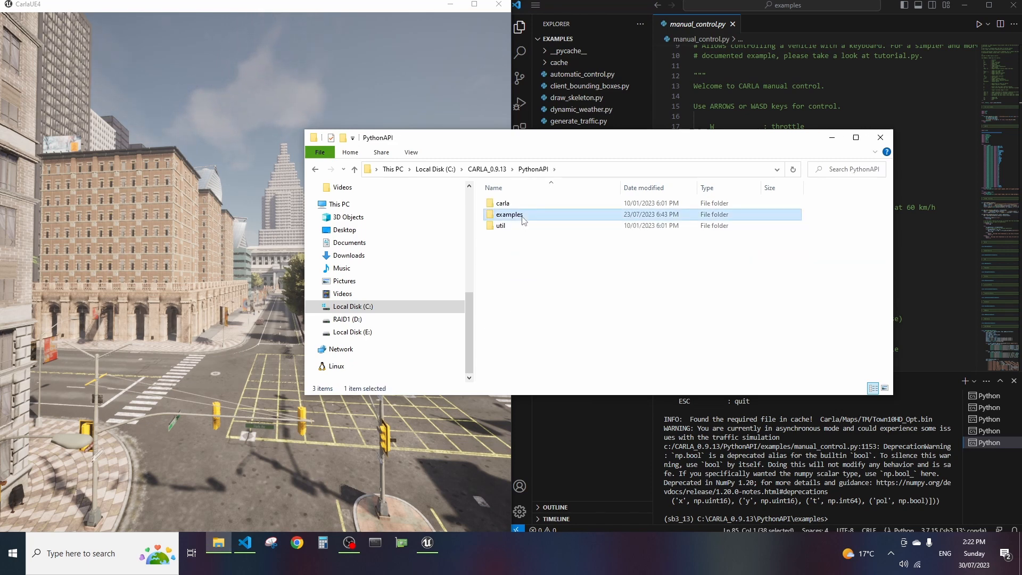
{"action": "double_click", "coordinate": [509, 214]}
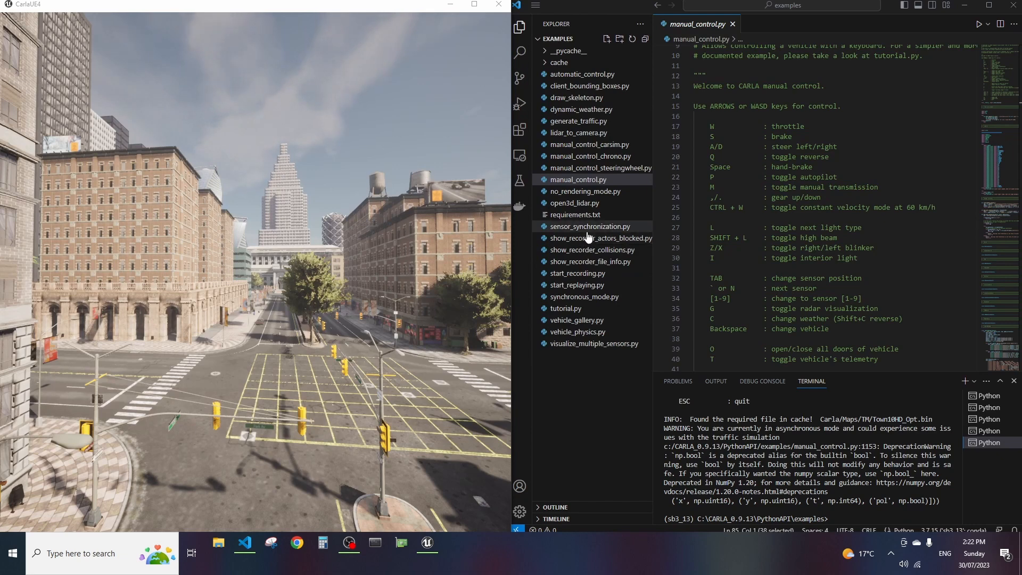
{"action": "mouse_move", "coordinate": [577, 196]}
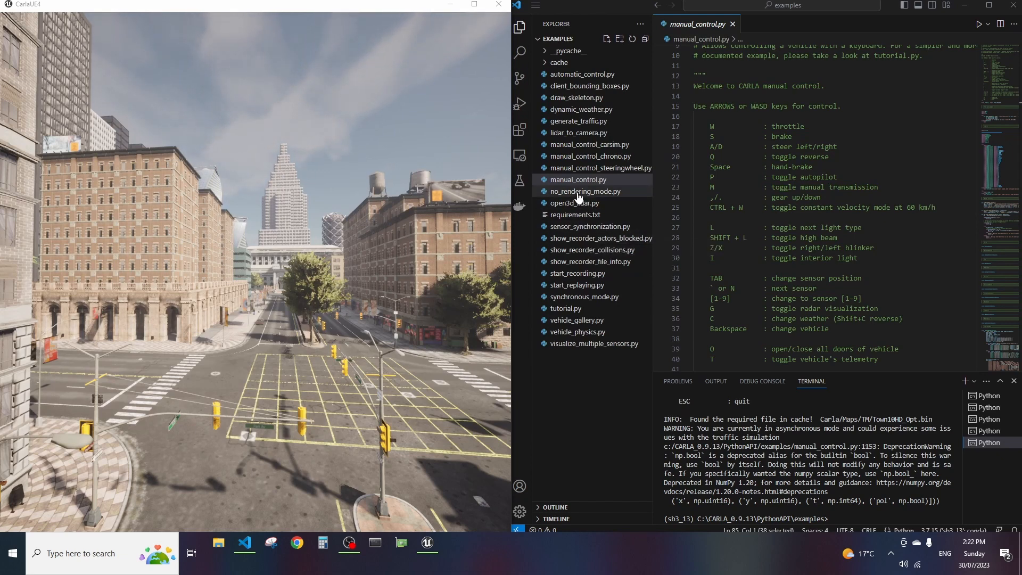
{"action": "mouse_move", "coordinate": [577, 183]}
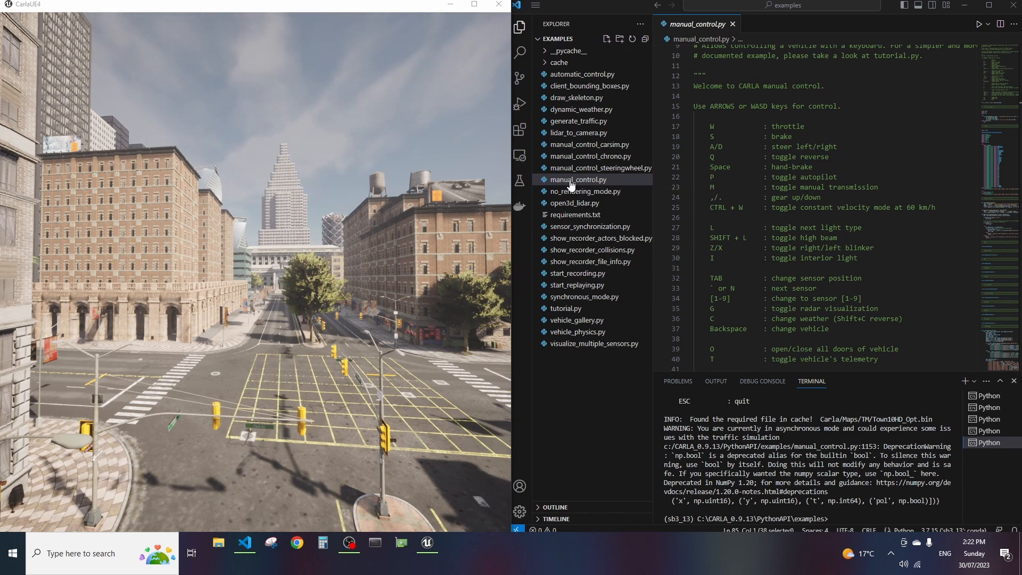
Select manual_control.py and show the run options menu
{"action": "left_click", "coordinate": [576, 179]}
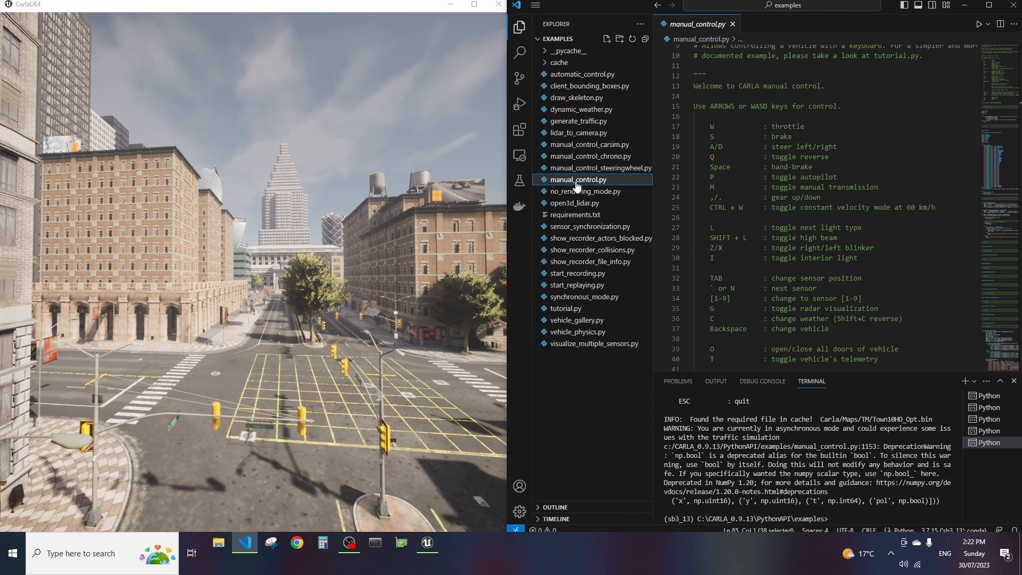
{"action": "left_click", "coordinate": [986, 25]}
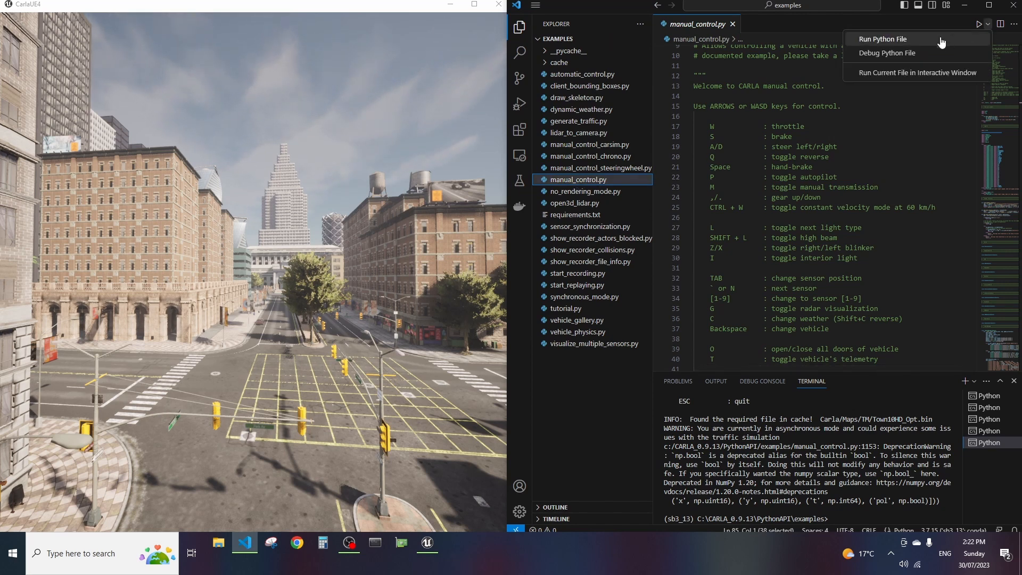
Run manual_control.py so the Town10HD driving window opens behind the Sprinter
{"action": "left_click", "coordinate": [883, 38]}
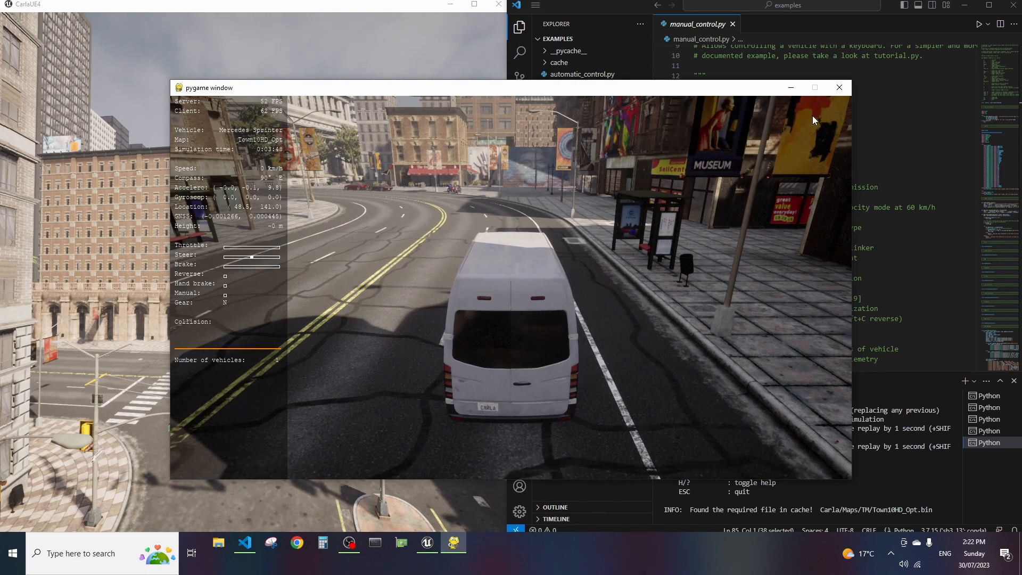
Switch the Mercedes Sprinter to autopilot and let it drive through Town10HD
{"action": "key", "text": "p"}
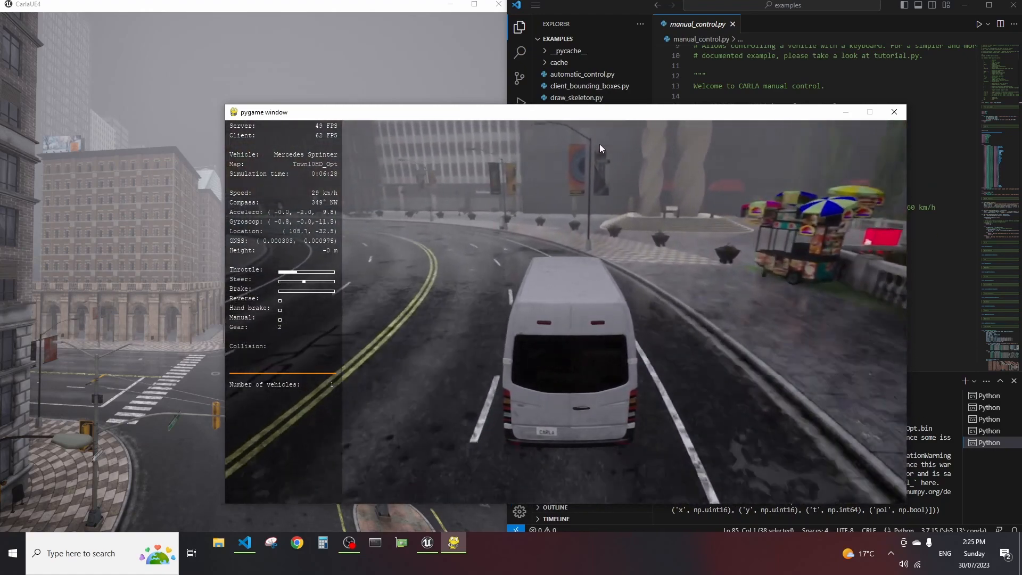
Show the help overlay listing the keyboard driving controls
{"action": "key", "text": "h"}
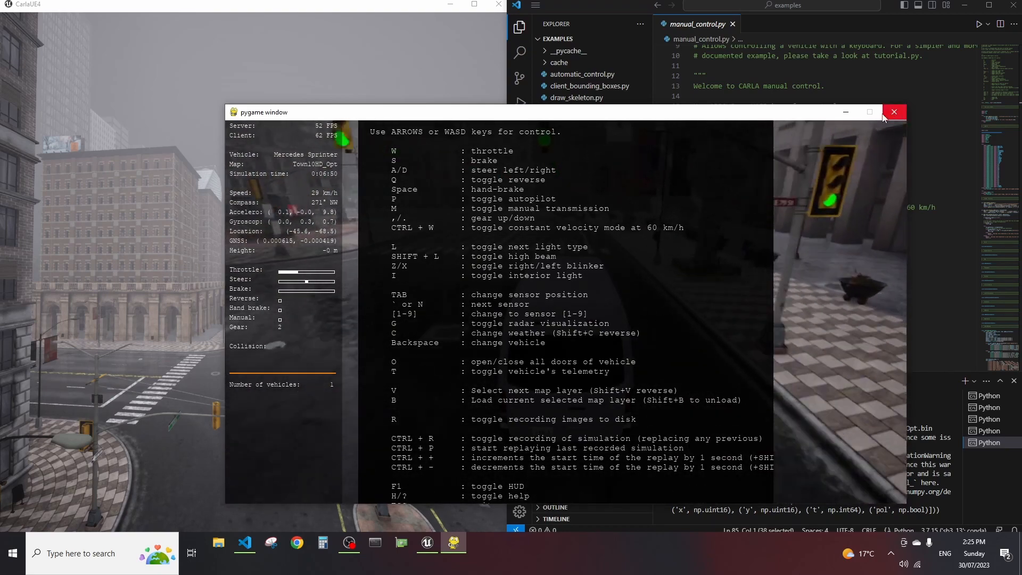
{"action": "mouse_move", "coordinate": [893, 112]}
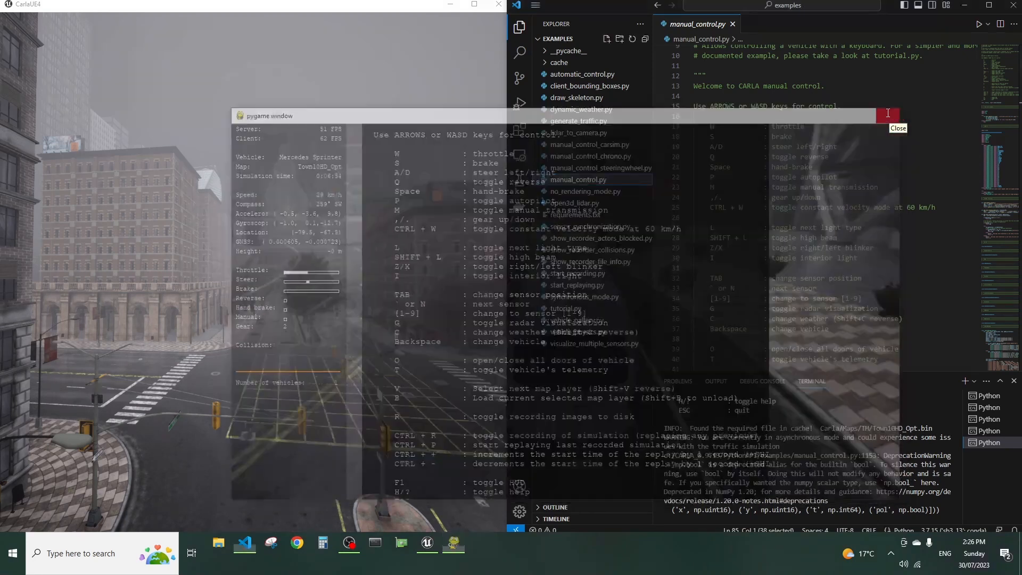
Open no_rendering_mode.py in the editor and show its run options menu
{"action": "left_click", "coordinate": [886, 112]}
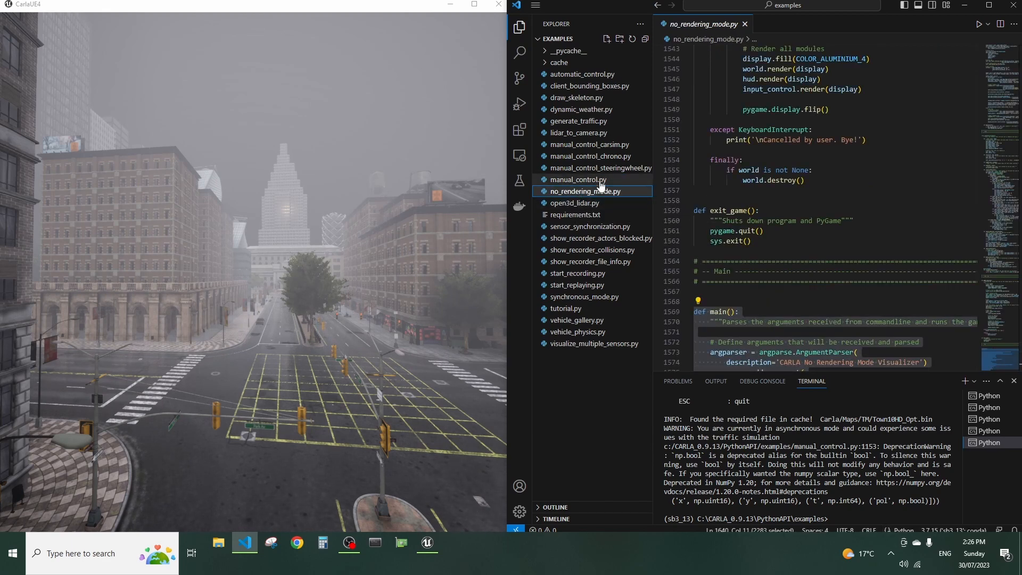
{"action": "left_click", "coordinate": [986, 25]}
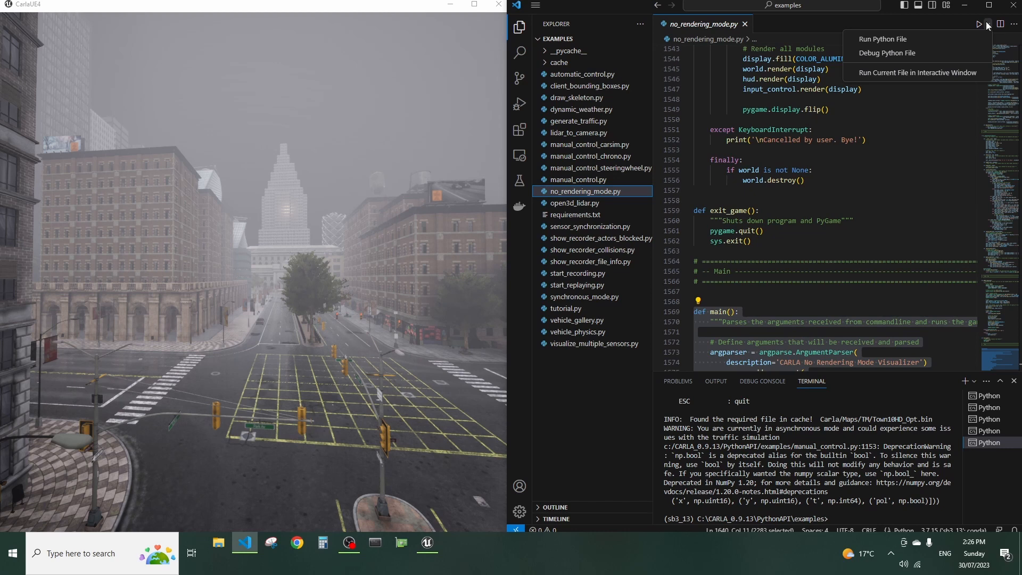
Run no_rendering_mode.py to launch the top-down Town10HD visualizer on the Yamaha Yzf
{"action": "left_click", "coordinate": [882, 40]}
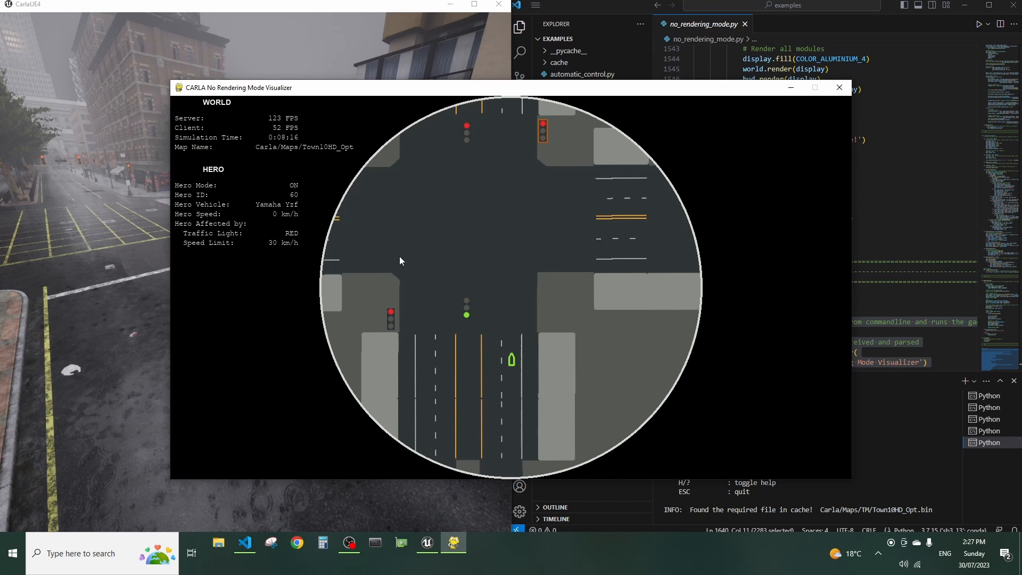
{"action": "mouse_move", "coordinate": [550, 380]}
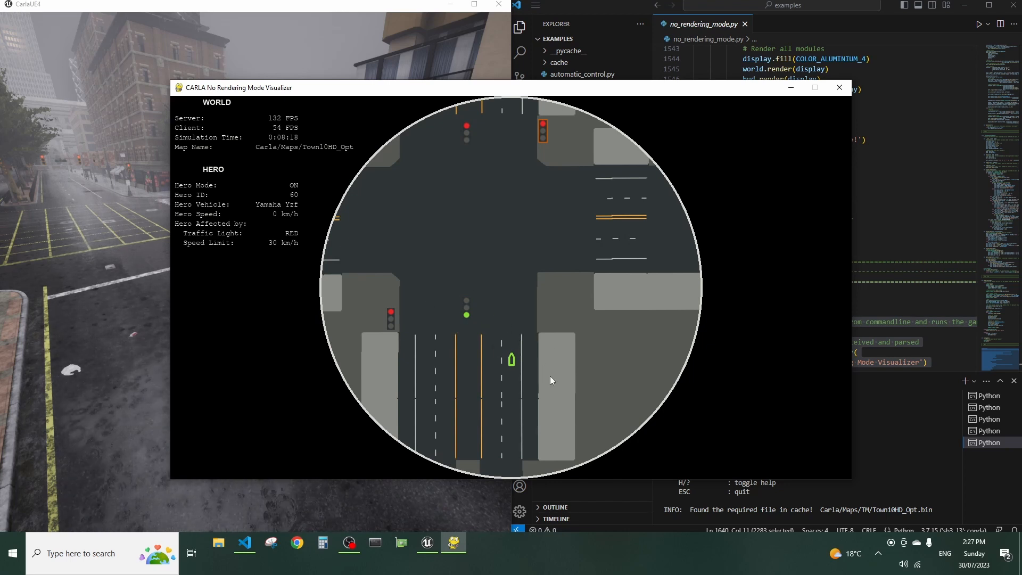
{"action": "mouse_move", "coordinate": [498, 374]}
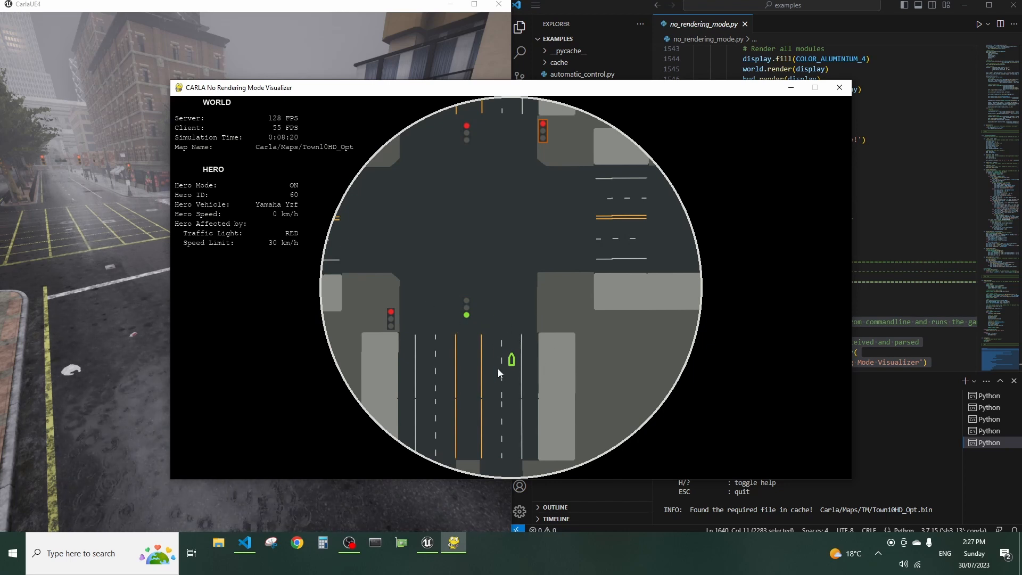
{"action": "mouse_move", "coordinate": [493, 318]}
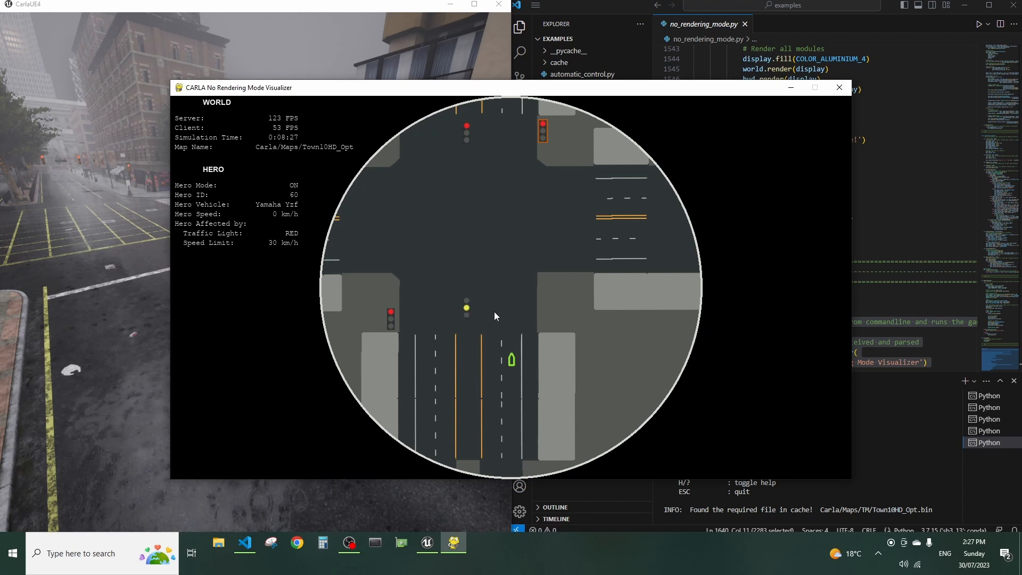
{"action": "mouse_move", "coordinate": [501, 337]}
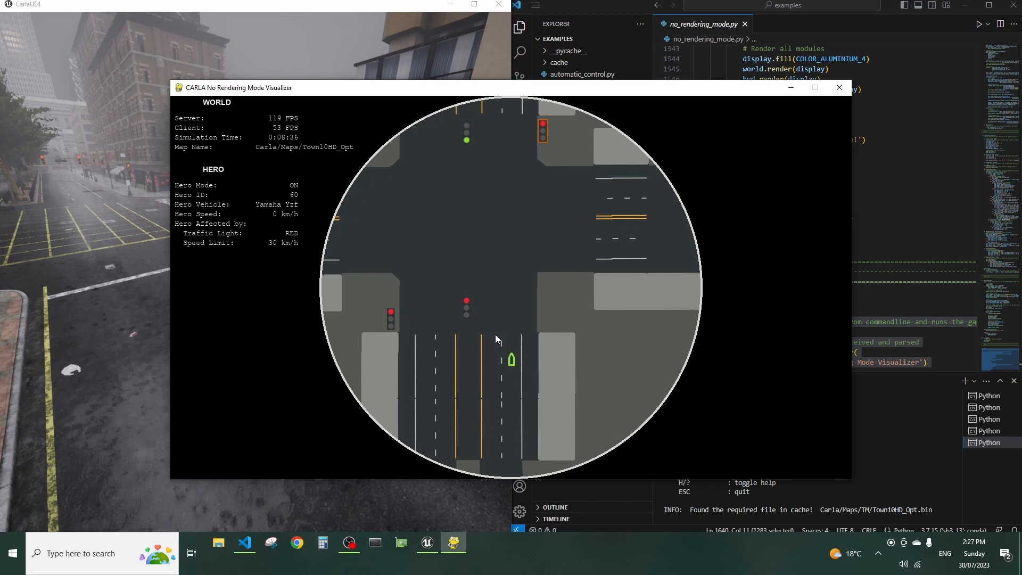
{"action": "mouse_move", "coordinate": [490, 326]}
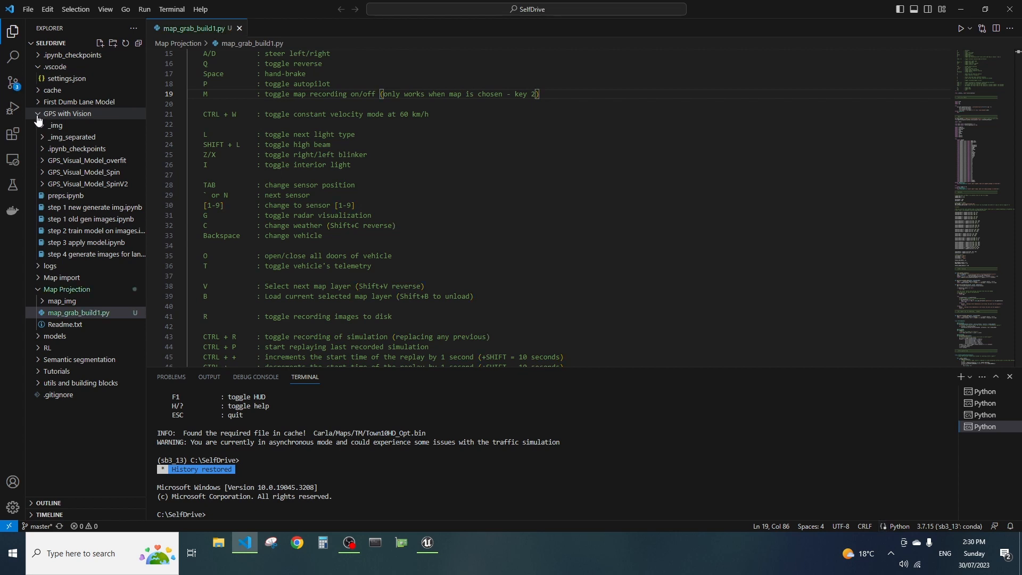
Collapse the GPS with Vision folder and show the run options for map_grab_build1.py
{"action": "left_click", "coordinate": [67, 113]}
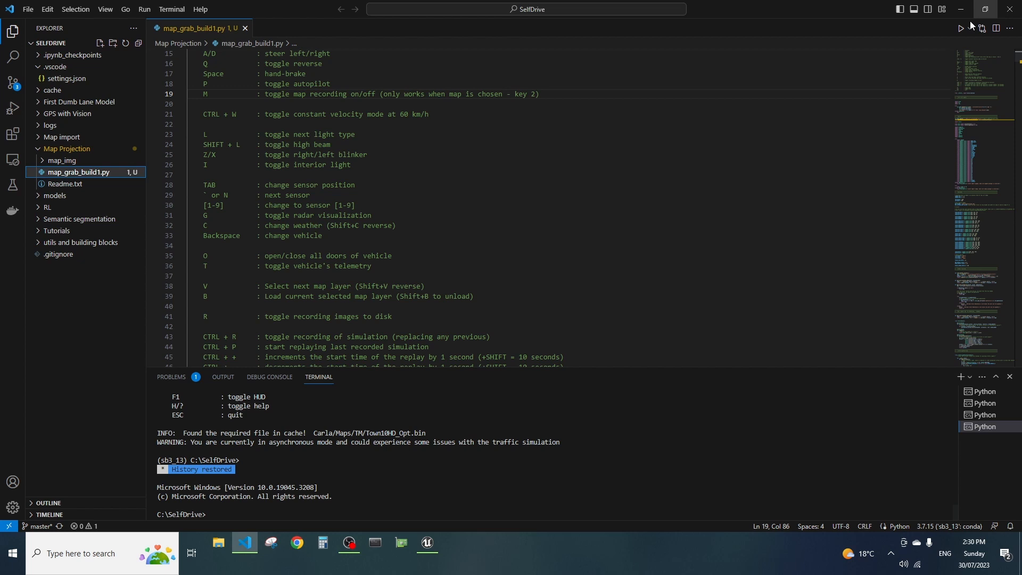
{"action": "left_click", "coordinate": [968, 27]}
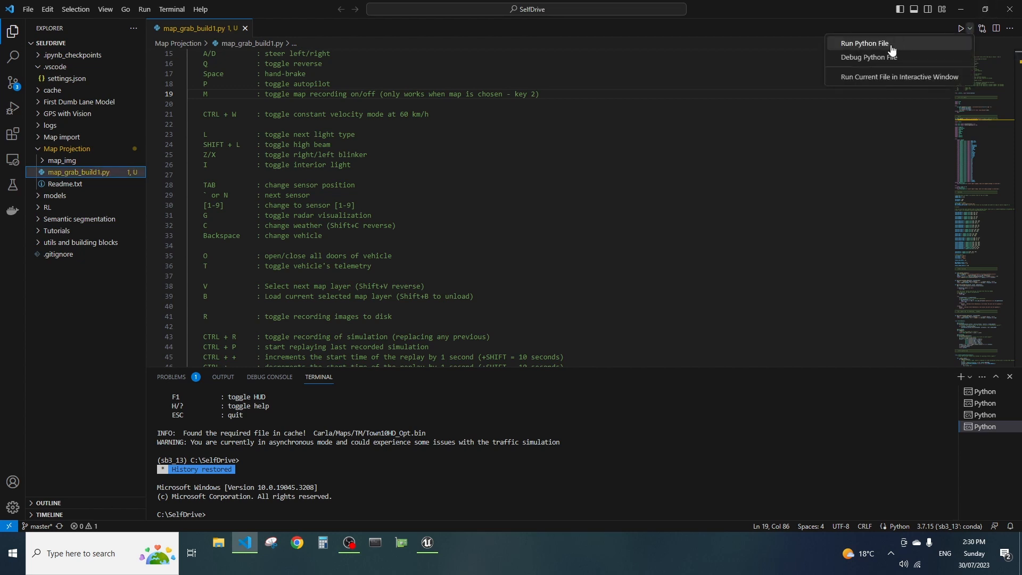
Run map_grab_build1.py and set the Tesla Model3 driving on autopilot
{"action": "left_click", "coordinate": [863, 42]}
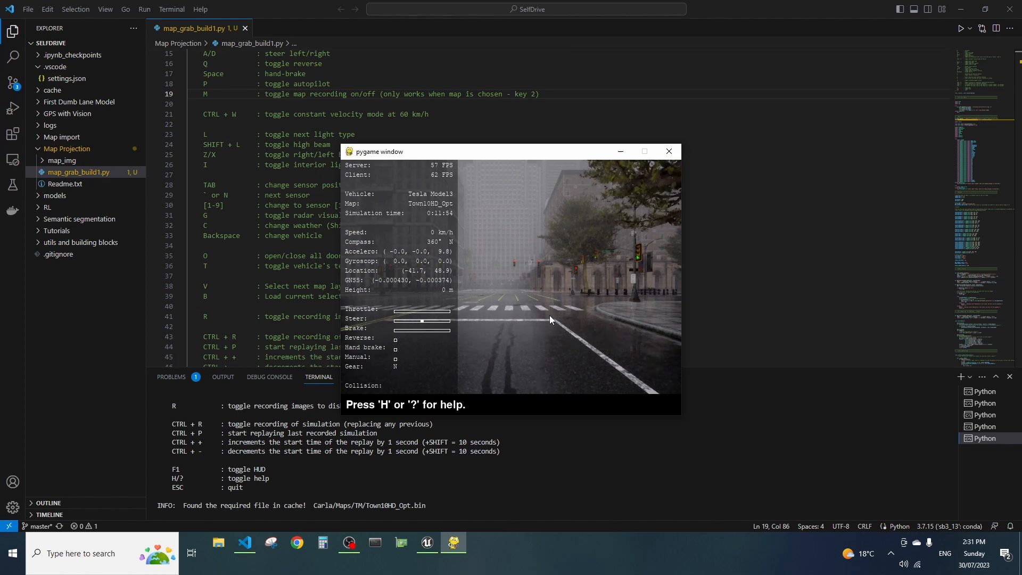
{"action": "key", "text": "p"}
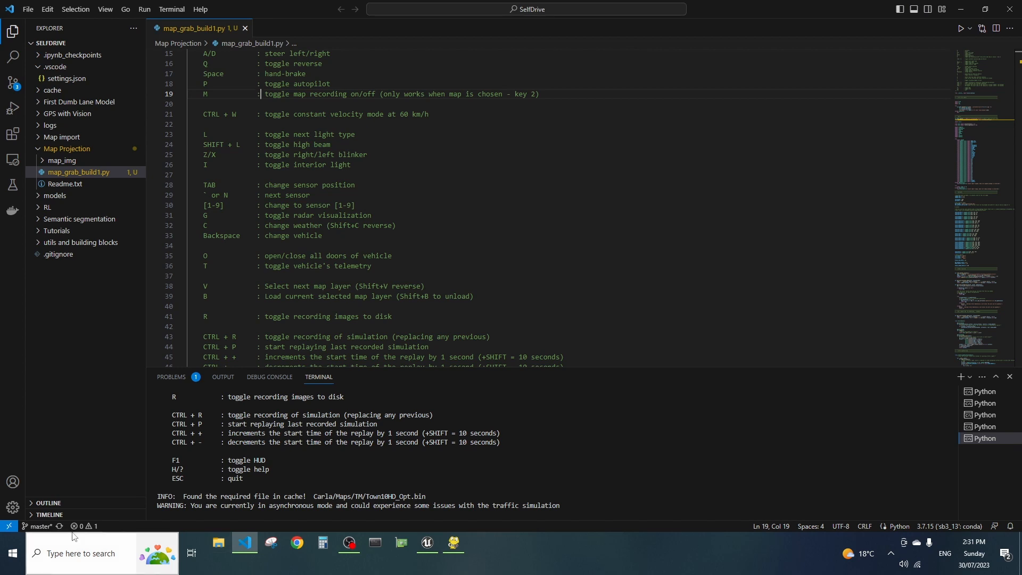
Refresh the map_img folder in File Explorer so the newly saved map PNGs appear
{"action": "left_click", "coordinate": [218, 543]}
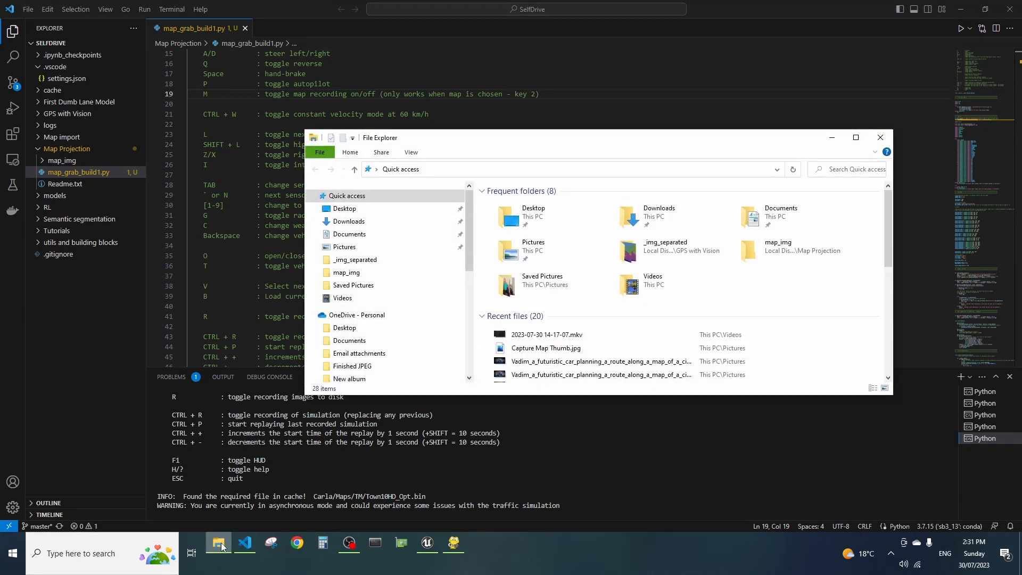
{"action": "mouse_move", "coordinate": [369, 274]}
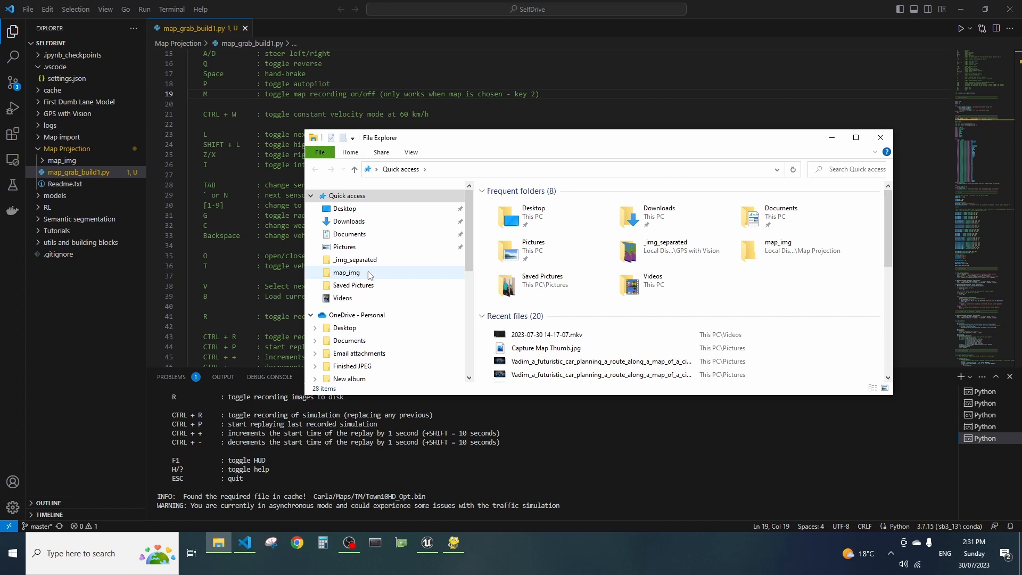
{"action": "double_click", "coordinate": [345, 272]}
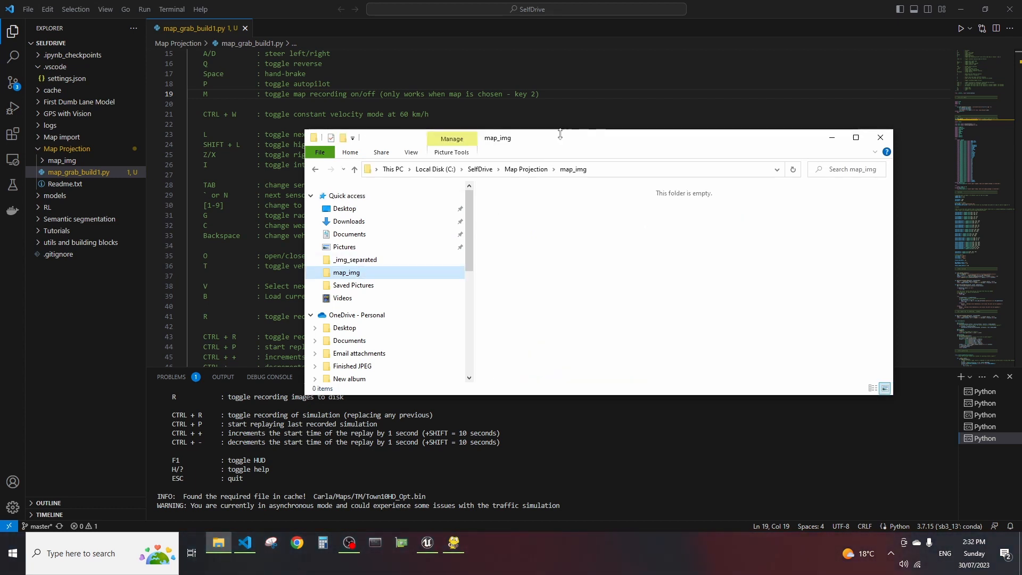
{"action": "left_click_drag", "start_coordinate": [586, 137], "coordinate": [325, 71]}
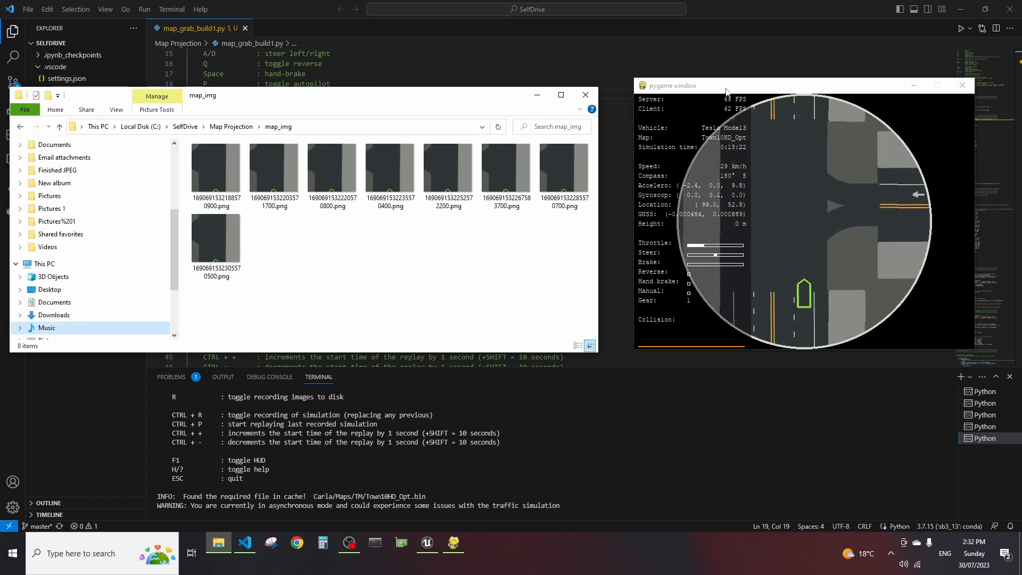
{"action": "key", "text": "r"}
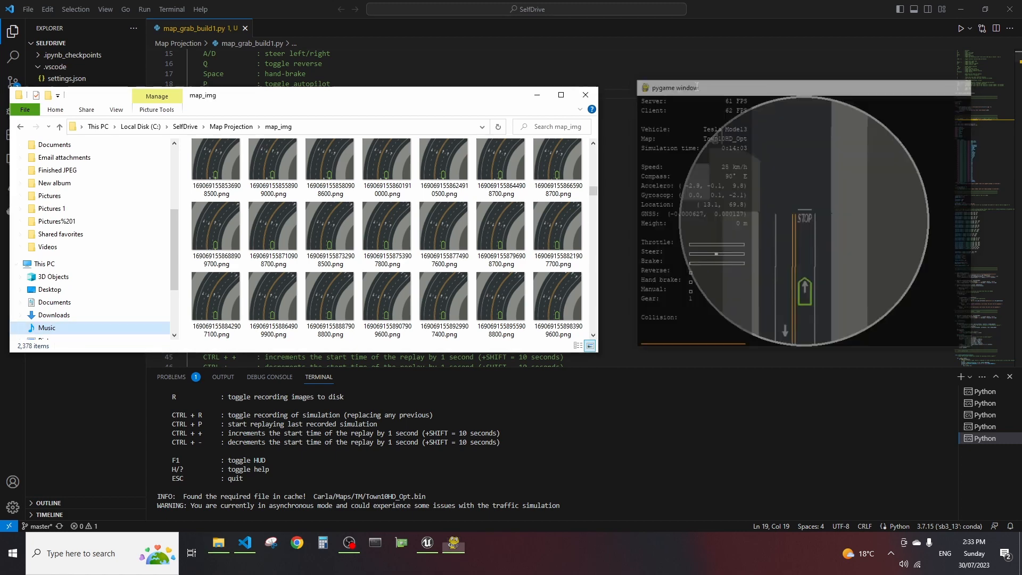
View a curved multi-lane road map image with the green car outline in Windows Photos
{"action": "left_click", "coordinate": [385, 303]}
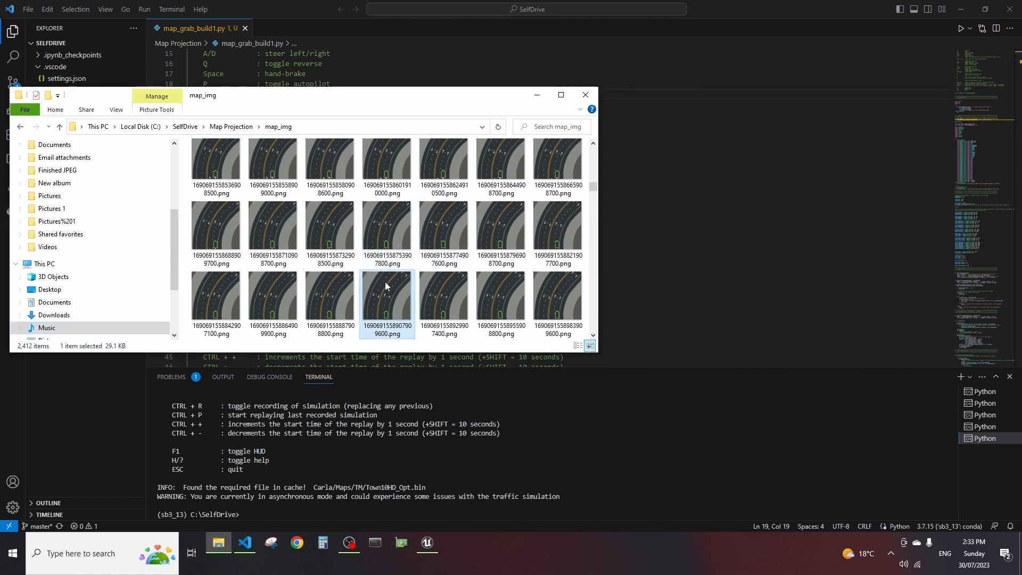
{"action": "mouse_move", "coordinate": [384, 296]}
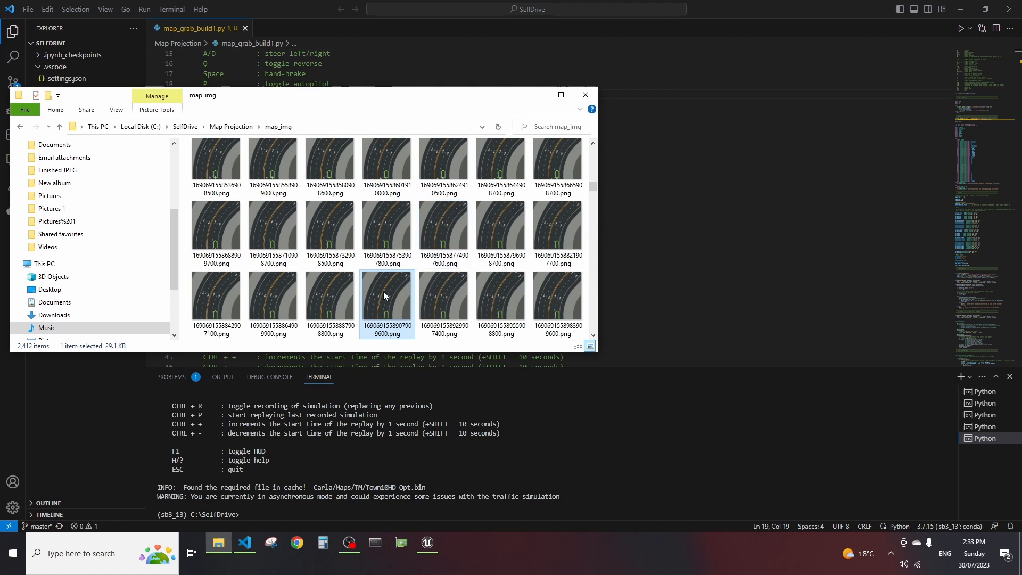
{"action": "double_click", "coordinate": [386, 303]}
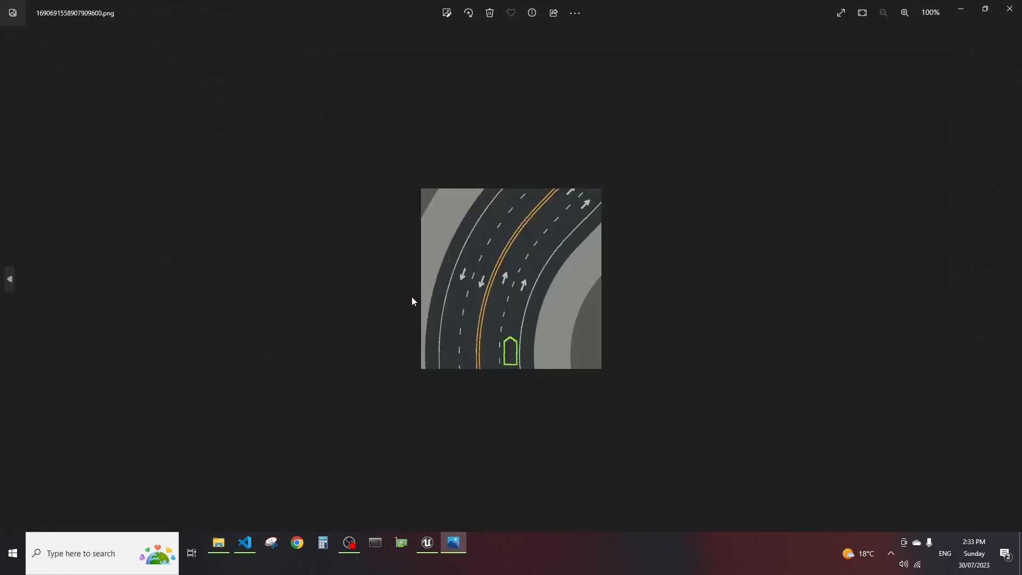
{"action": "mouse_move", "coordinate": [513, 270]}
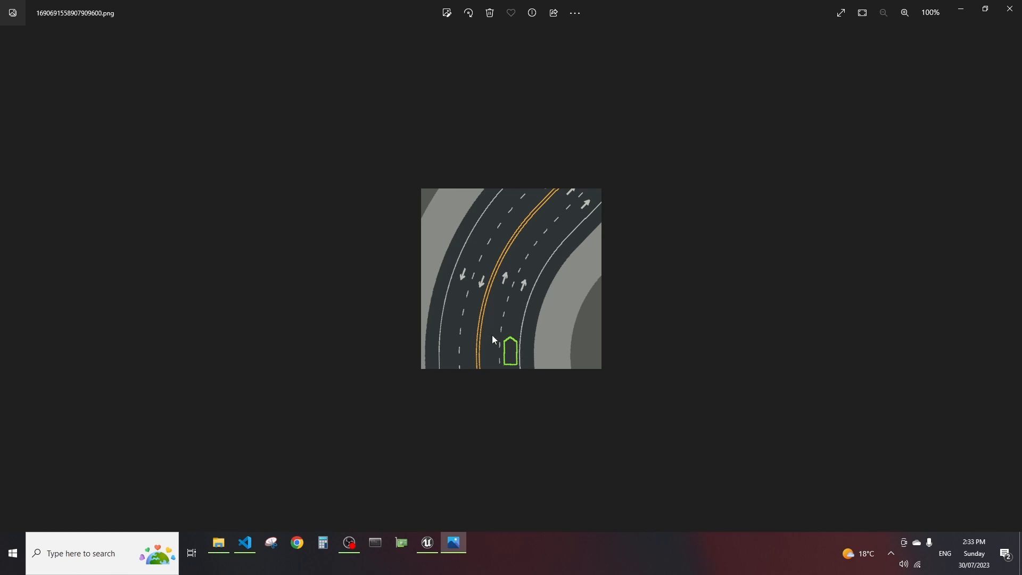
{"action": "mouse_move", "coordinate": [542, 329]}
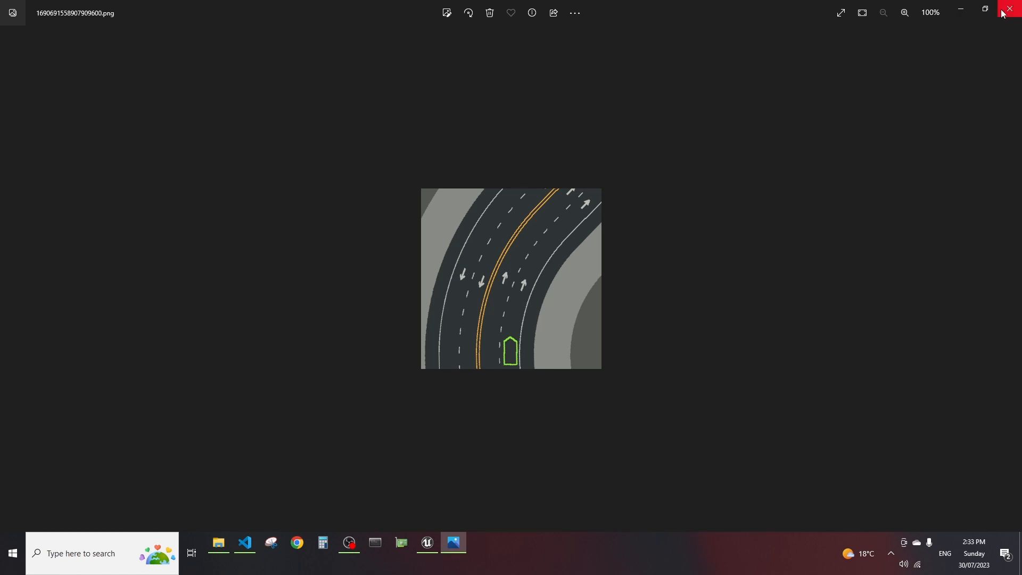
Close the photo viewer, select all 2,412 map images and dismiss the folder window
{"action": "left_click", "coordinate": [1009, 10]}
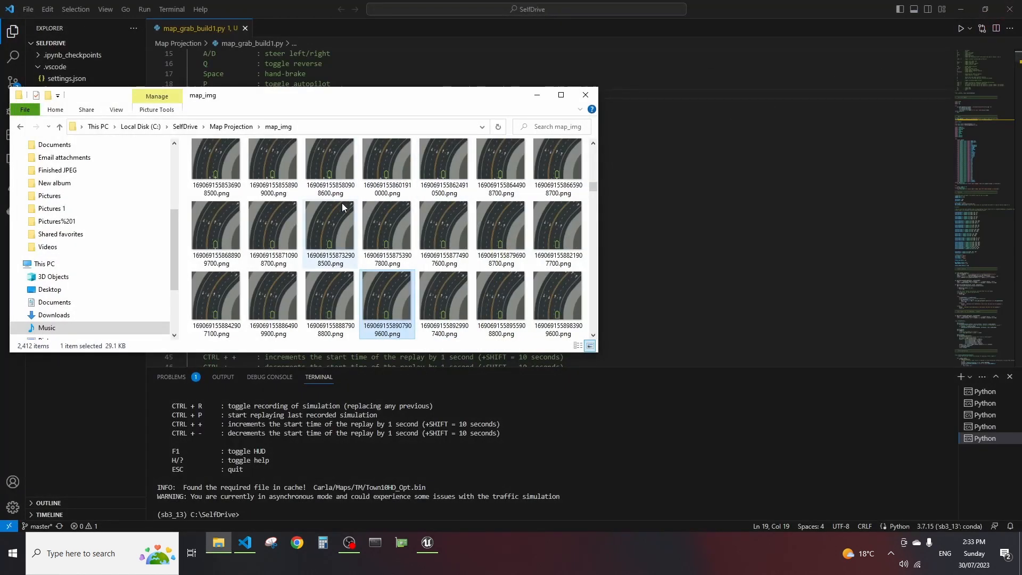
{"action": "key", "text": "ctrl+a"}
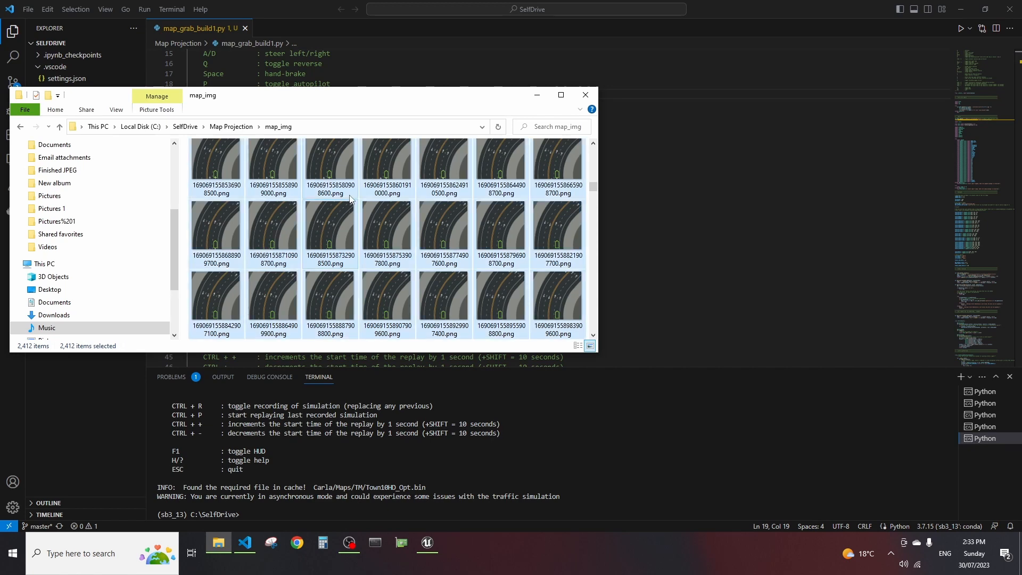
{"action": "key", "text": "Delete"}
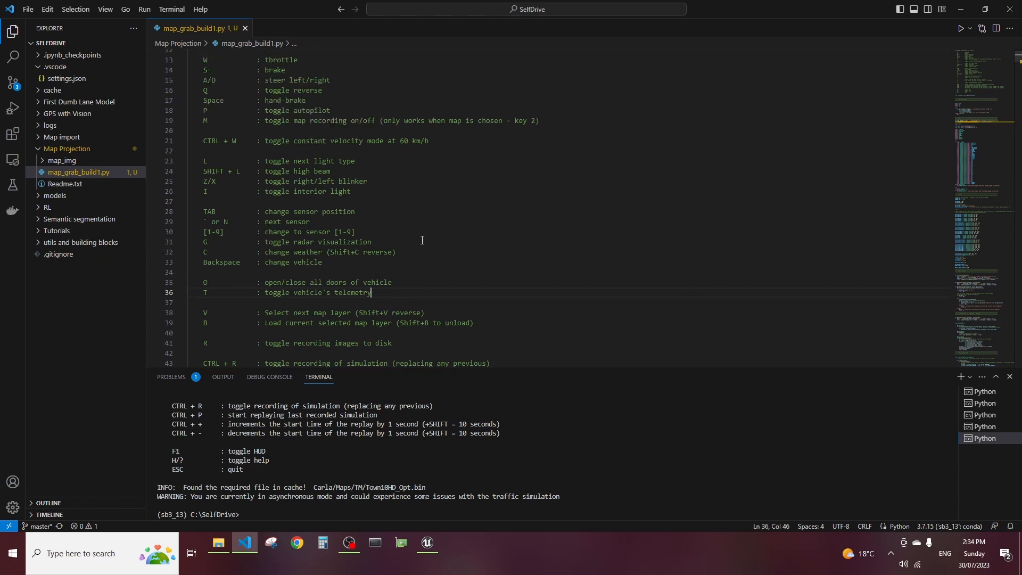
{"action": "scroll", "scroll_direction": "down", "scroll_amount": 3}
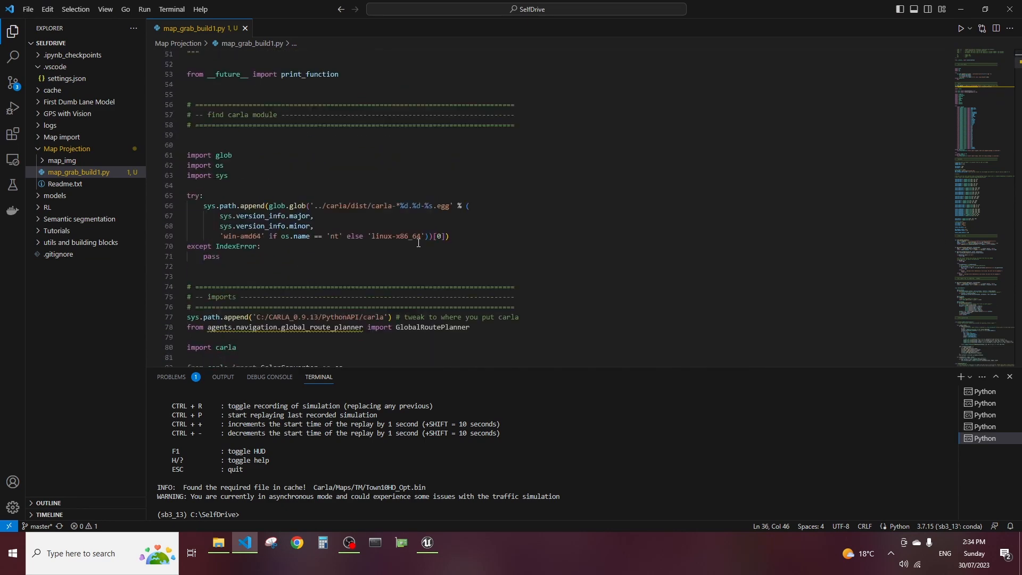
{"action": "scroll", "scroll_direction": "down", "scroll_amount": 3}
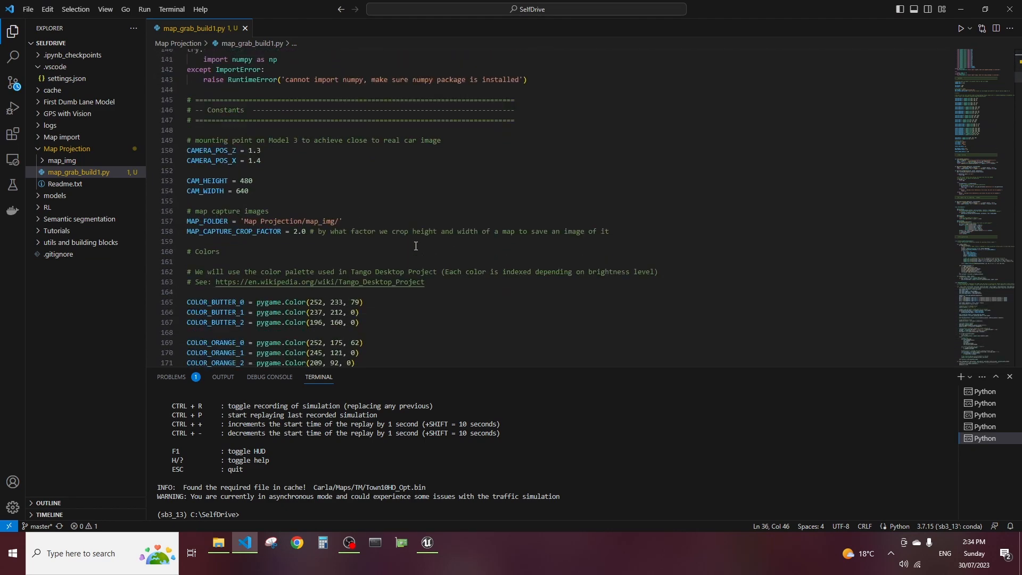
{"action": "scroll", "scroll_direction": "down", "scroll_amount": 3}
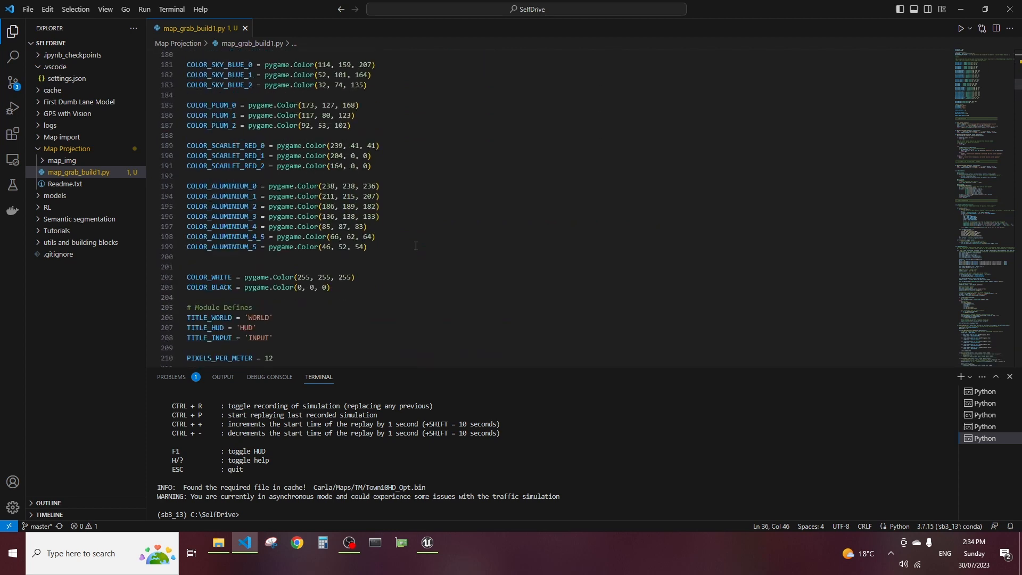
{"action": "scroll", "scroll_direction": "down", "scroll_amount": 3}
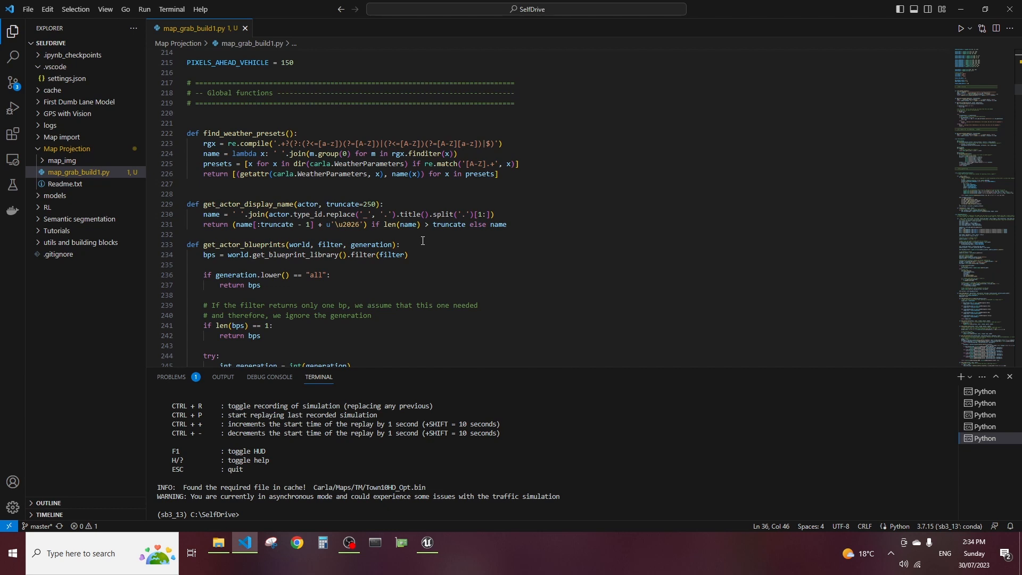
{"action": "mouse_move", "coordinate": [422, 242]}
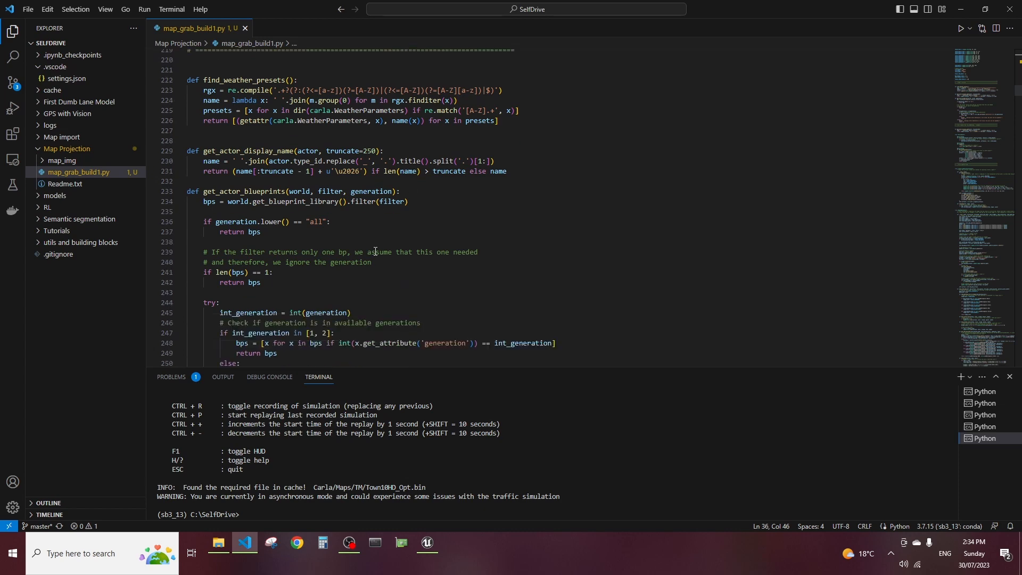
{"action": "scroll", "scroll_direction": "down", "scroll_amount": 3}
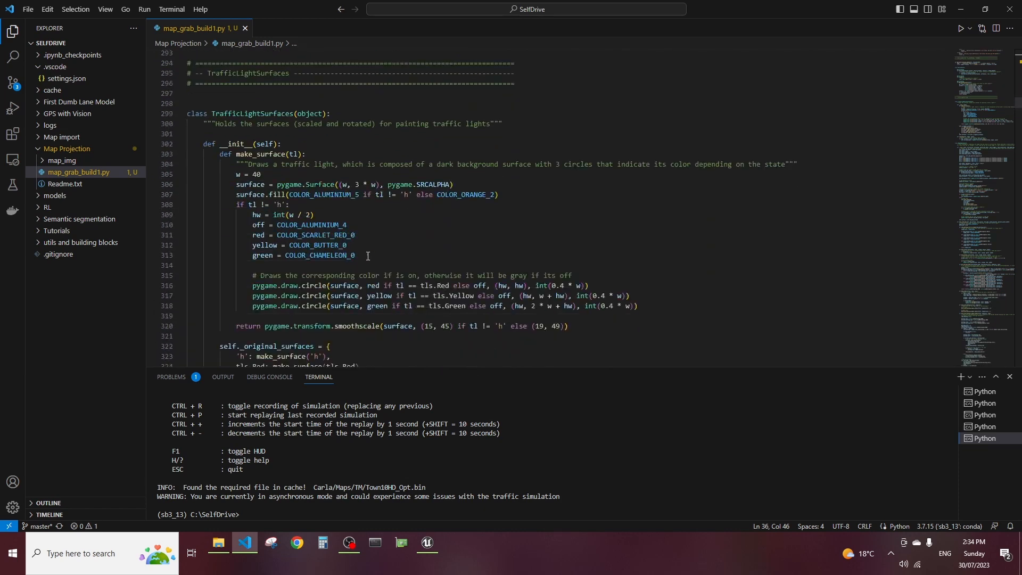
{"action": "scroll", "scroll_direction": "down", "scroll_amount": 3}
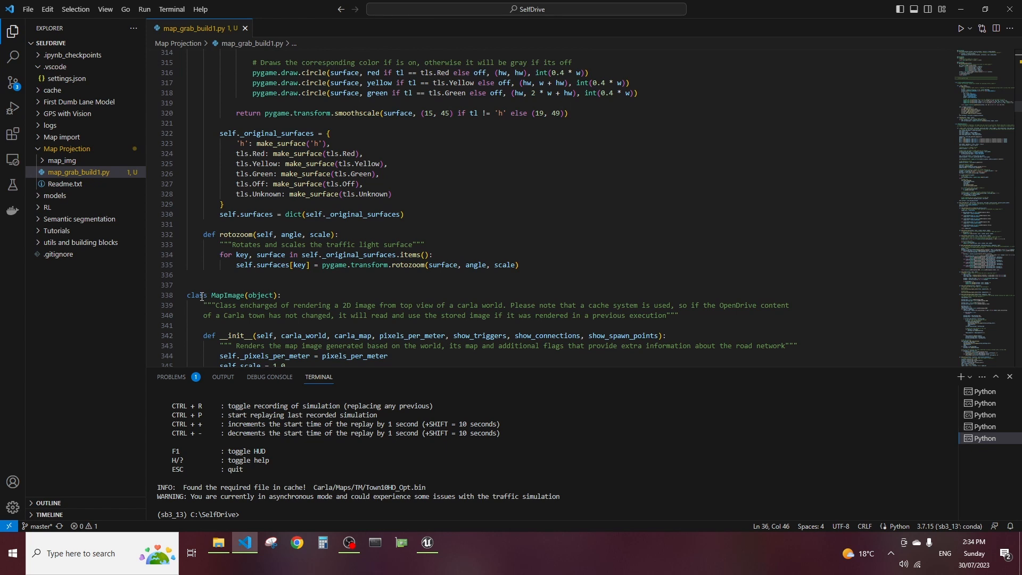
{"action": "mouse_move", "coordinate": [188, 301]}
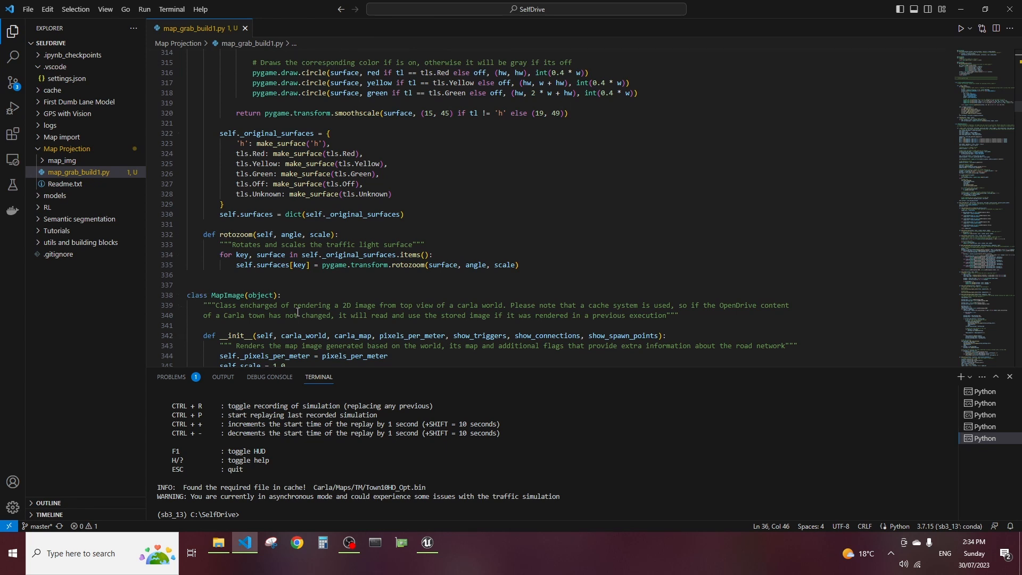
{"action": "scroll", "scroll_direction": "down", "scroll_amount": 3}
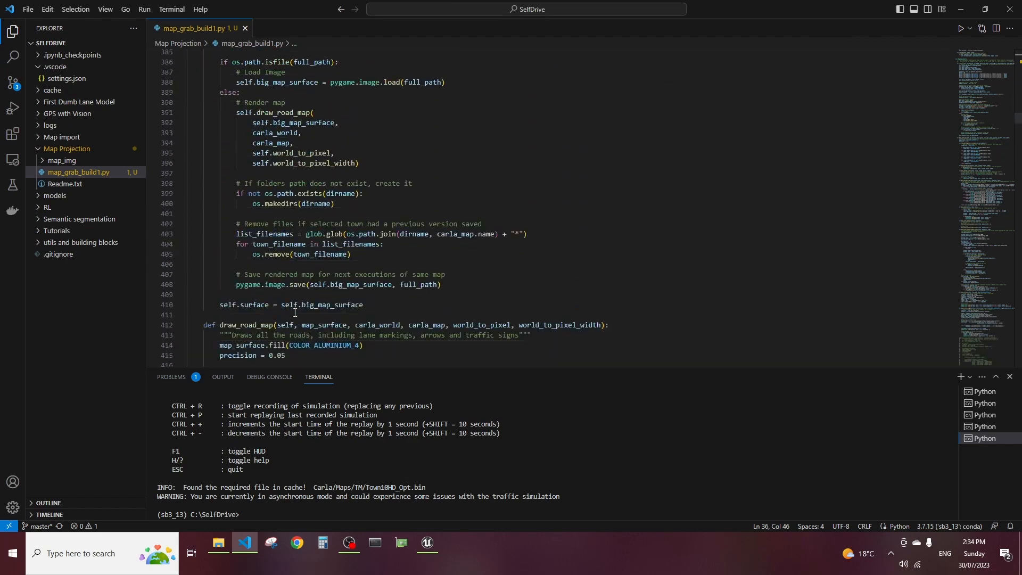
{"action": "scroll", "scroll_direction": "down", "scroll_amount": 3}
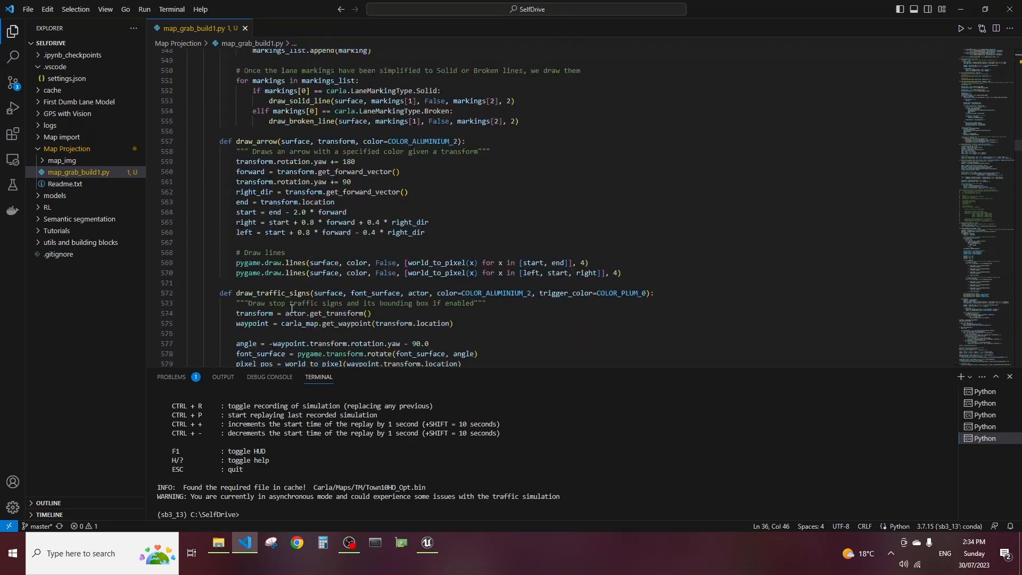
{"action": "scroll", "scroll_direction": "down", "scroll_amount": 3}
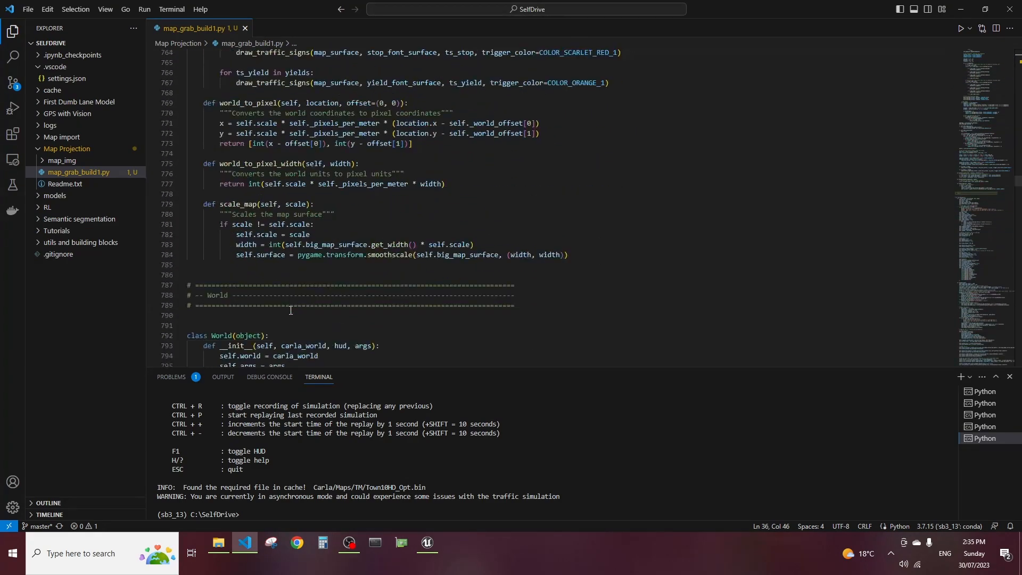
{"action": "scroll", "scroll_direction": "down", "scroll_amount": 3}
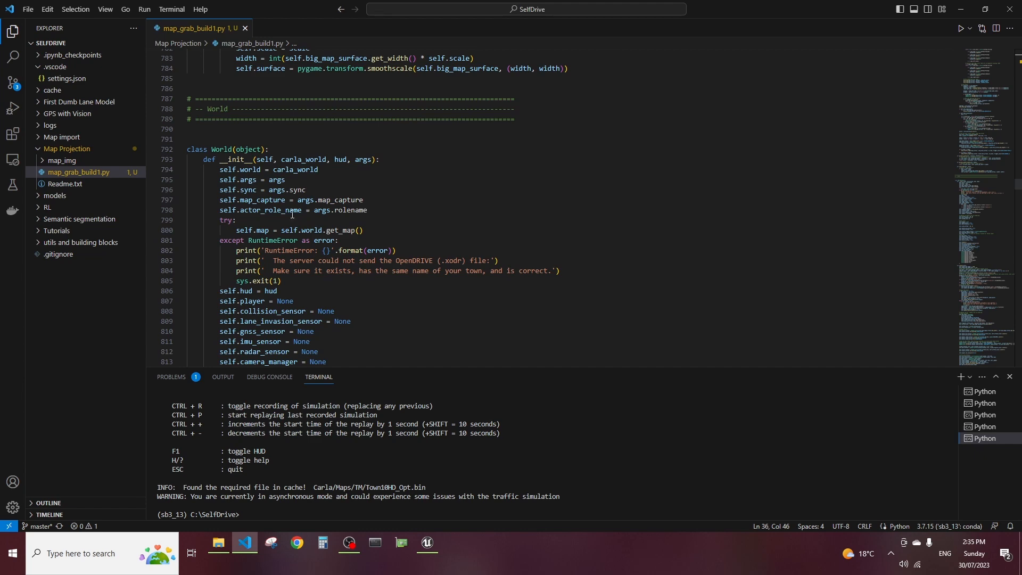
{"action": "scroll", "scroll_direction": "down", "scroll_amount": 3}
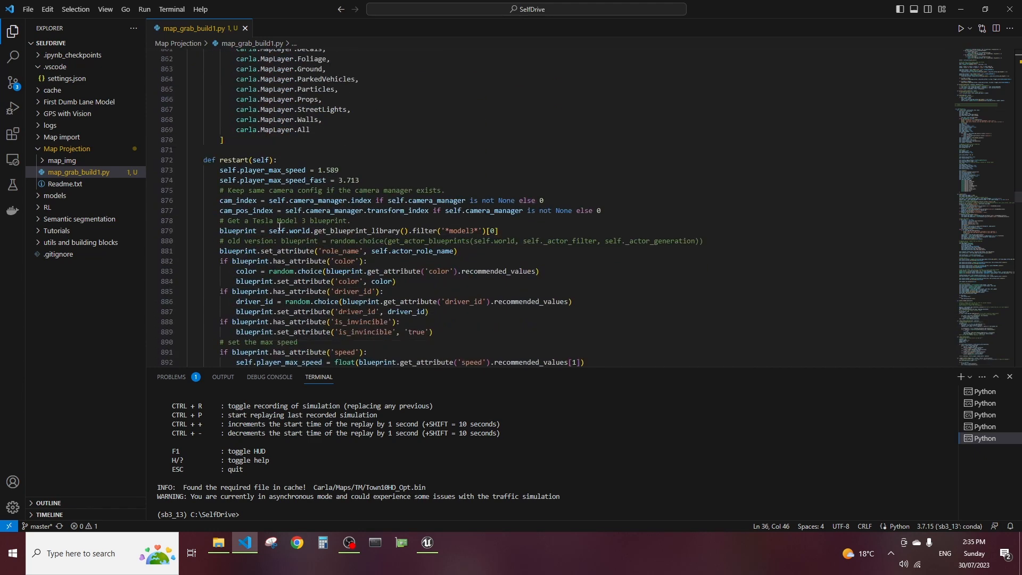
{"action": "scroll", "scroll_direction": "down", "scroll_amount": 3}
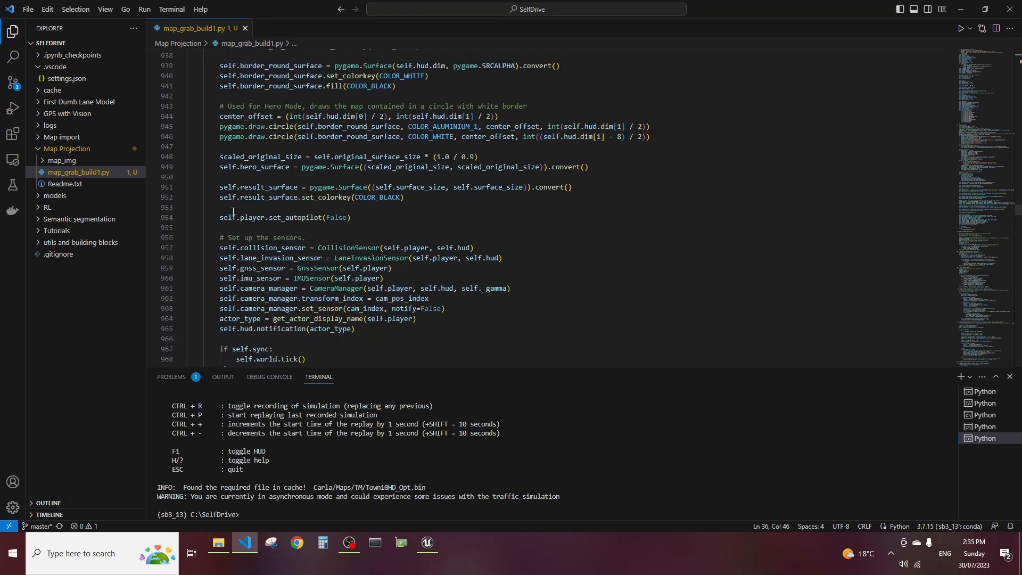
{"action": "scroll", "scroll_direction": "down", "scroll_amount": 3}
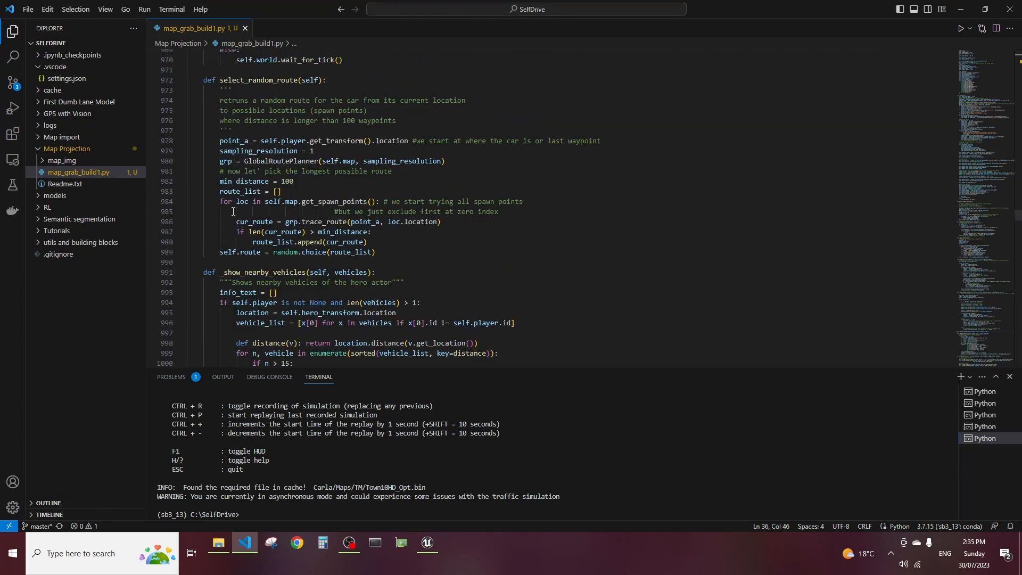
{"action": "scroll", "scroll_direction": "down", "scroll_amount": 3}
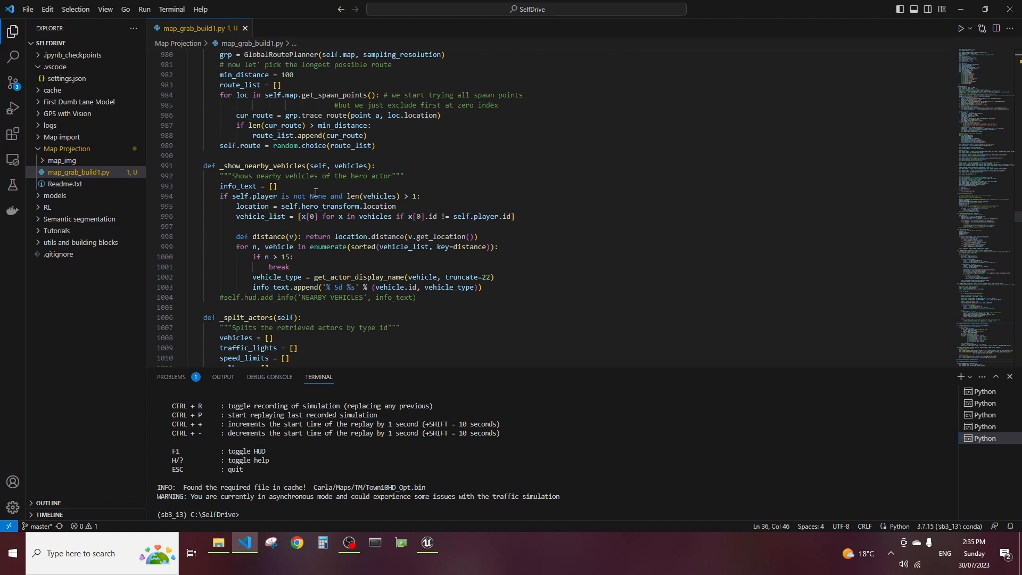
{"action": "left_click", "coordinate": [438, 298]}
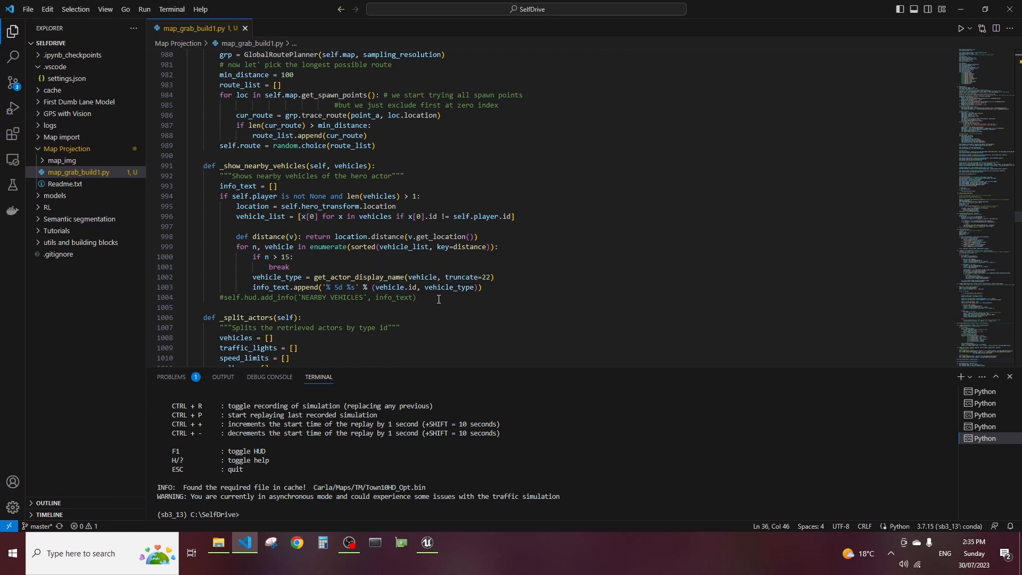
{"action": "mouse_move", "coordinate": [434, 300]}
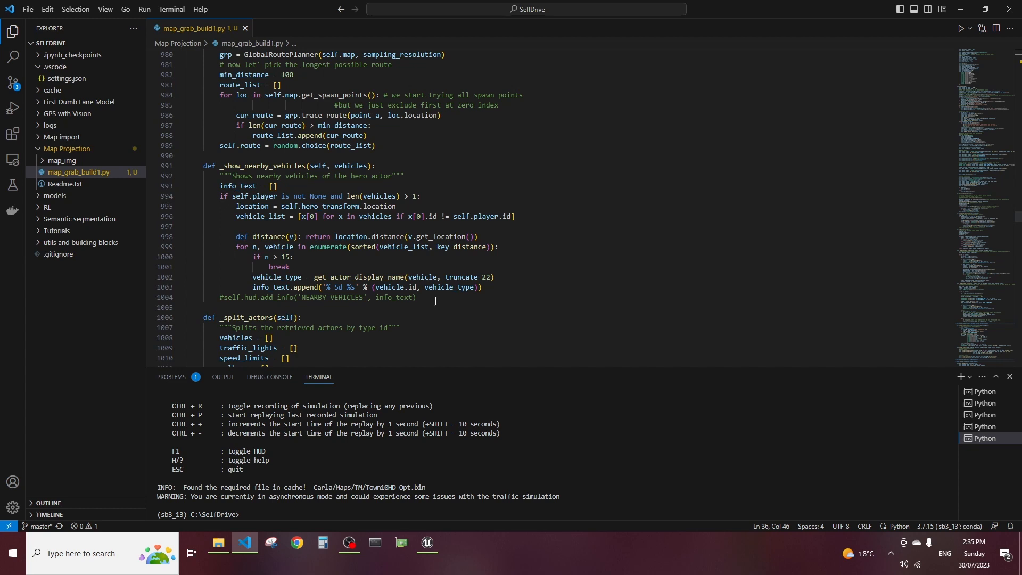
{"action": "mouse_move", "coordinate": [413, 309]}
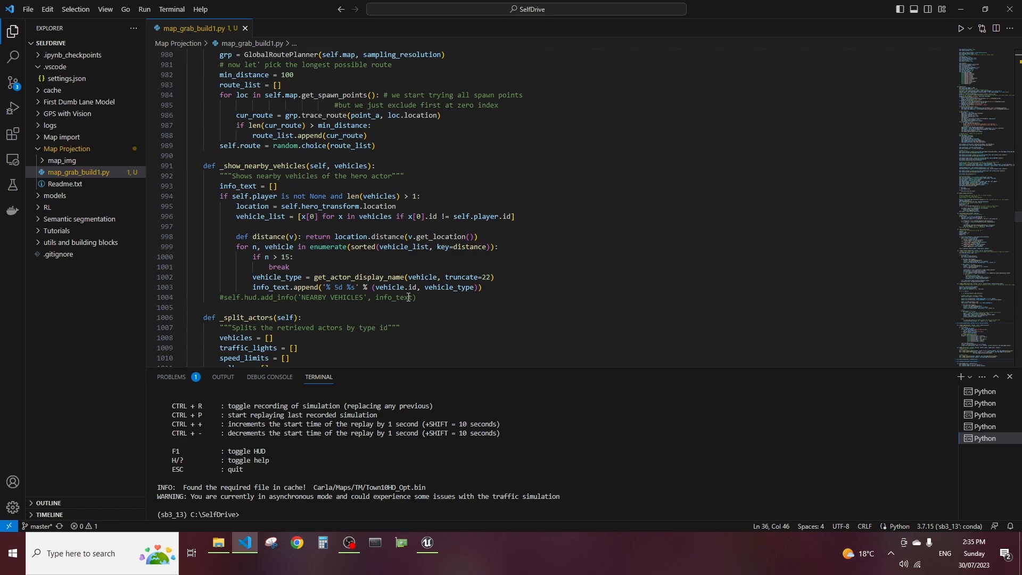
{"action": "scroll", "scroll_direction": "down", "scroll_amount": 3}
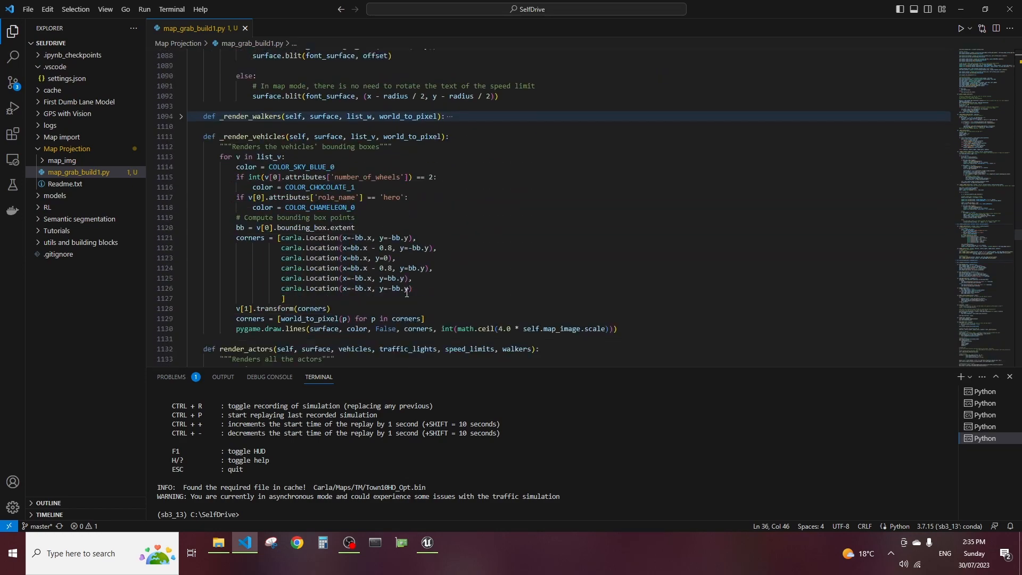
{"action": "scroll", "scroll_direction": "down", "scroll_amount": 3}
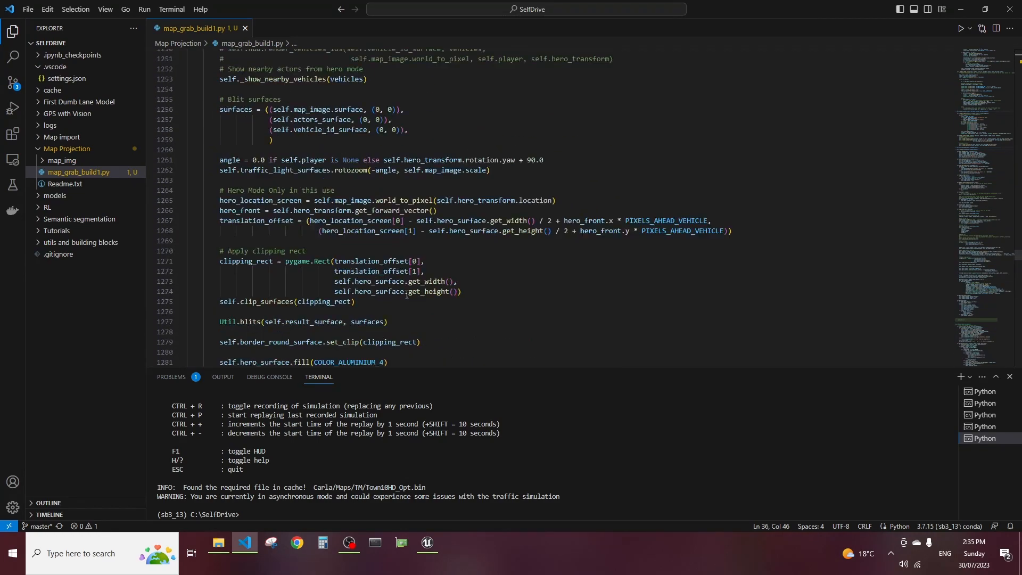
{"action": "scroll", "scroll_direction": "down", "scroll_amount": 3}
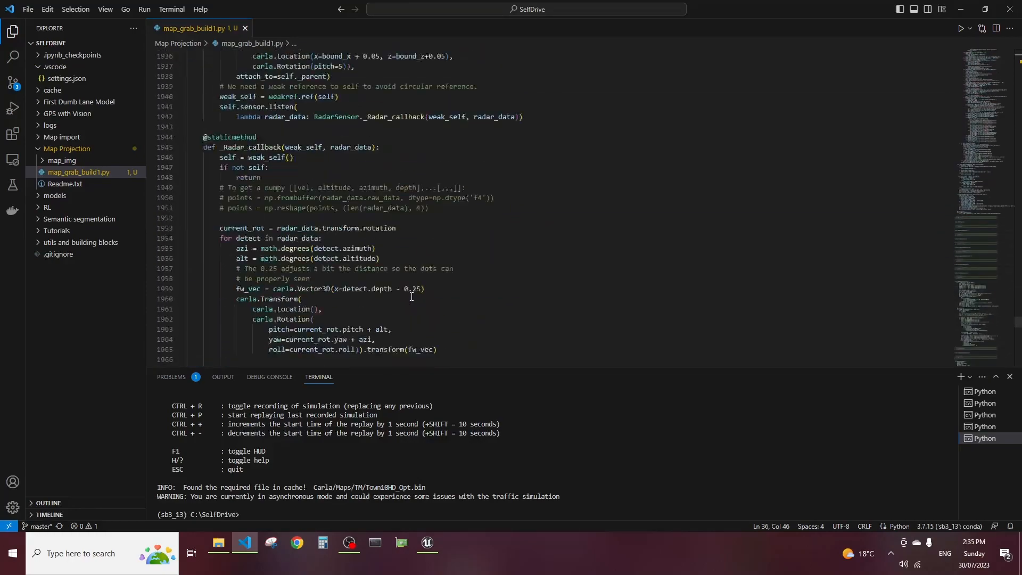
{"action": "scroll", "scroll_direction": "down", "scroll_amount": 3}
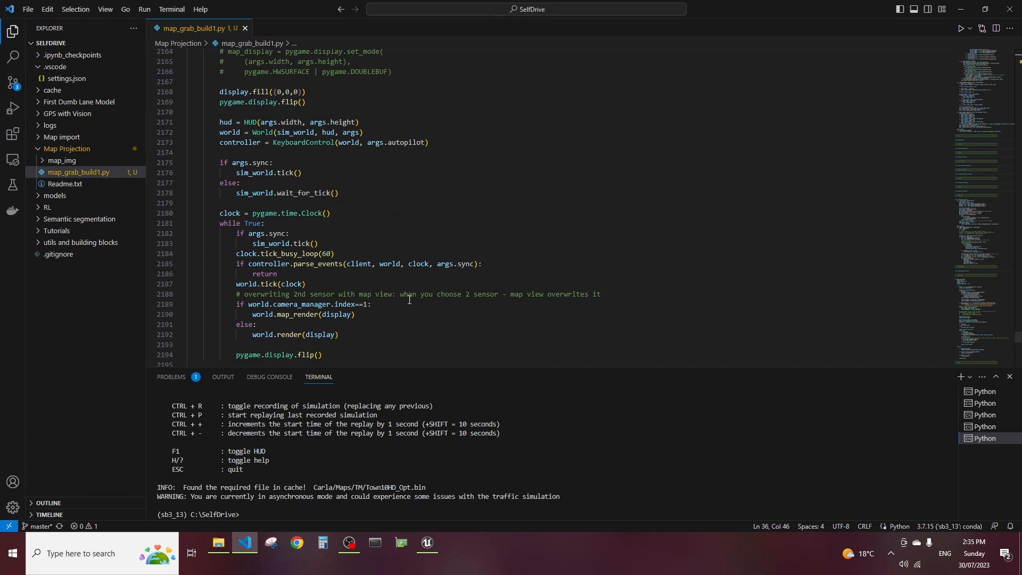
{"action": "mouse_move", "coordinate": [376, 331]}
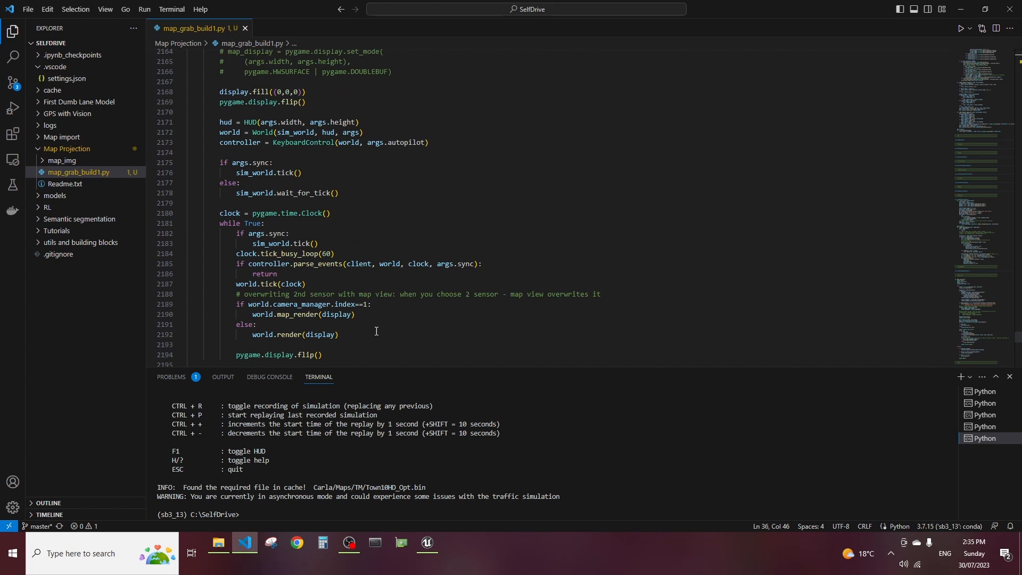
{"action": "scroll", "scroll_direction": "down", "scroll_amount": 3}
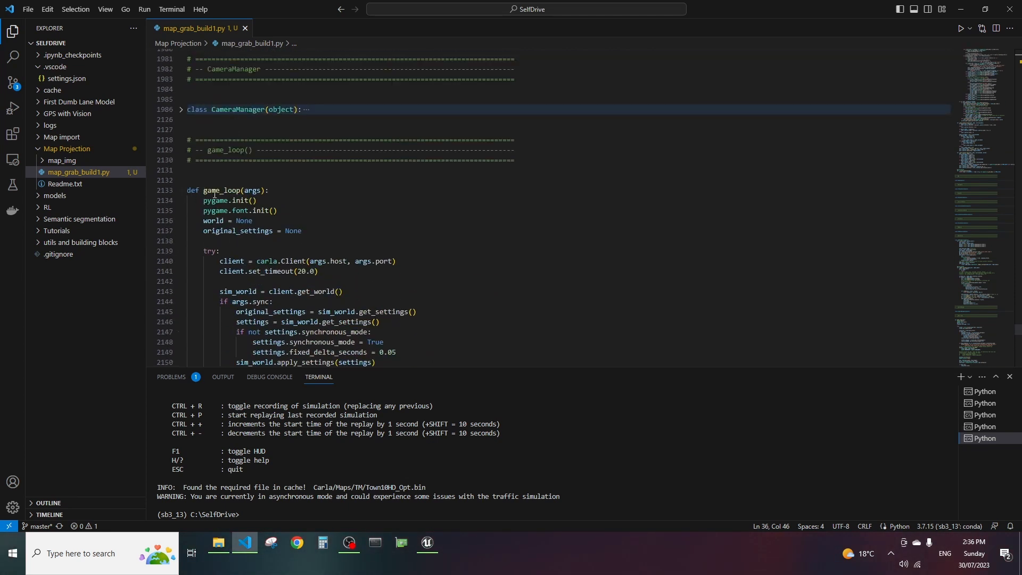
{"action": "mouse_move", "coordinate": [297, 262]}
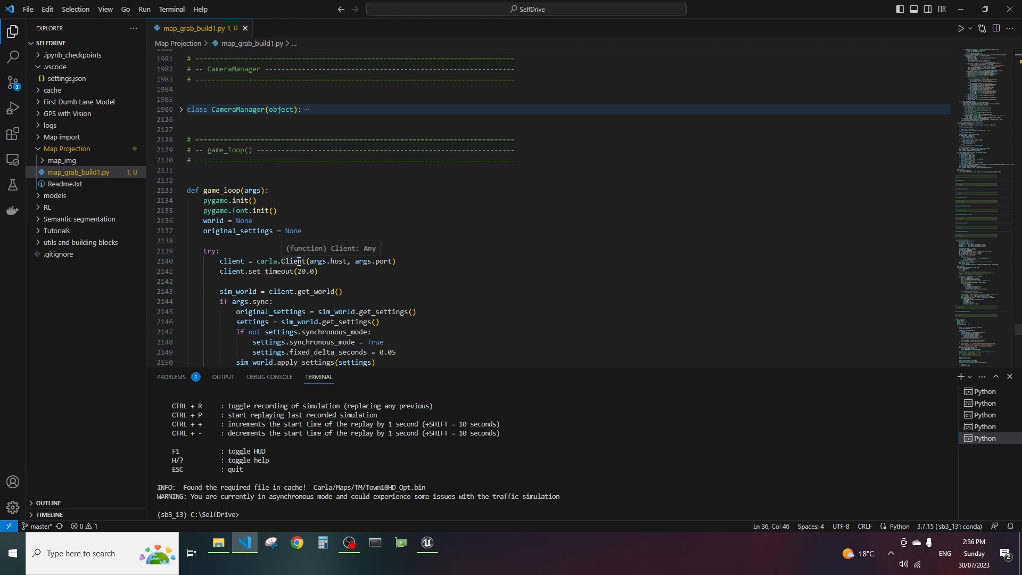
{"action": "scroll", "scroll_direction": "down", "scroll_amount": 3}
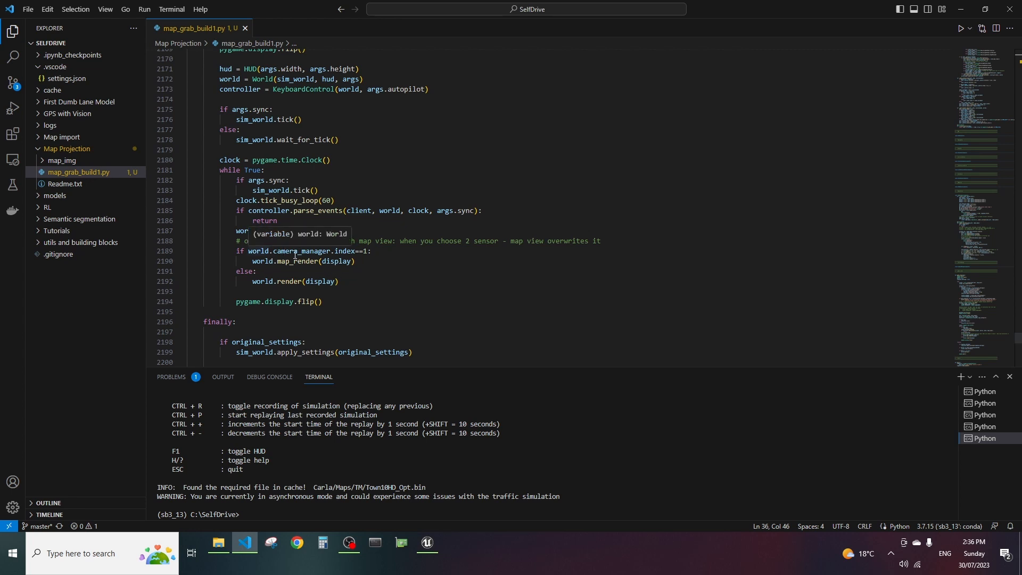
{"action": "mouse_move", "coordinate": [449, 267]}
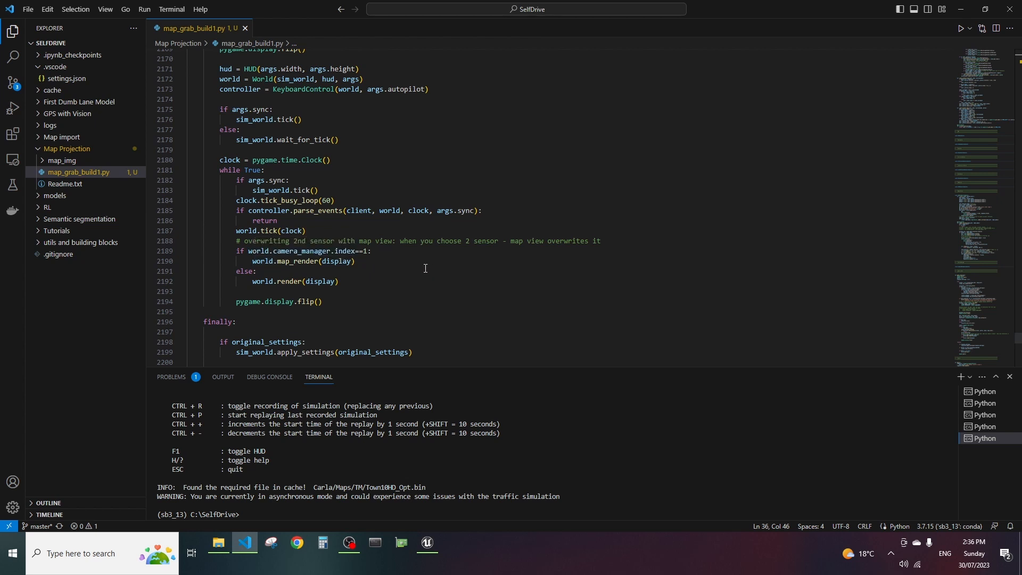
{"action": "mouse_move", "coordinate": [423, 266]}
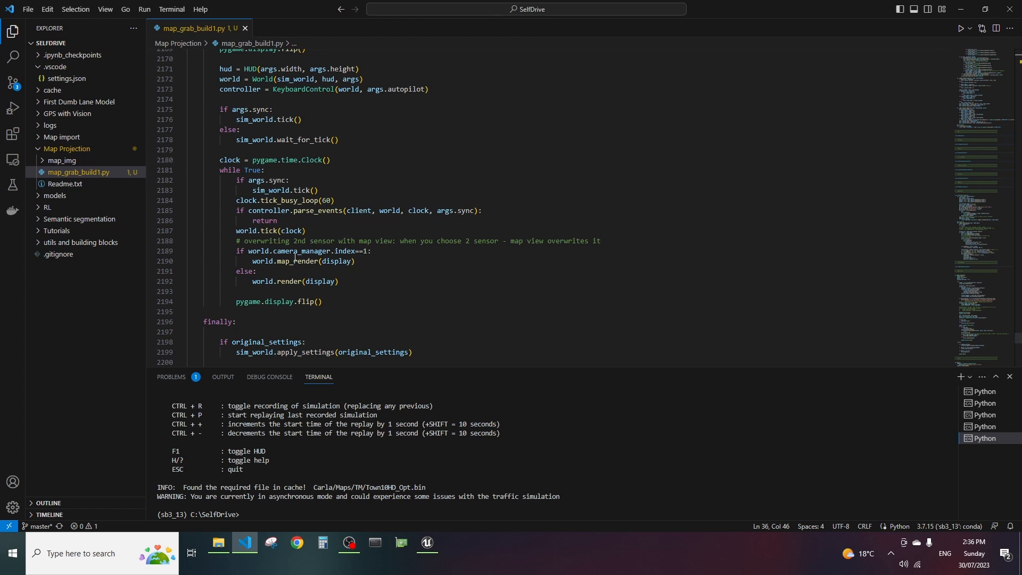
{"action": "mouse_move", "coordinate": [260, 252]}
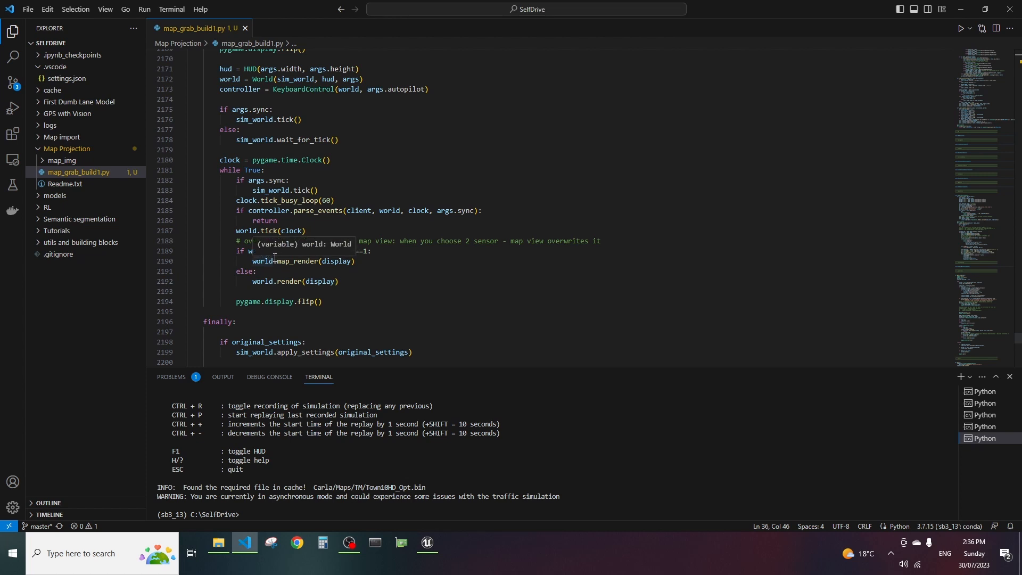
{"action": "mouse_move", "coordinate": [269, 265]}
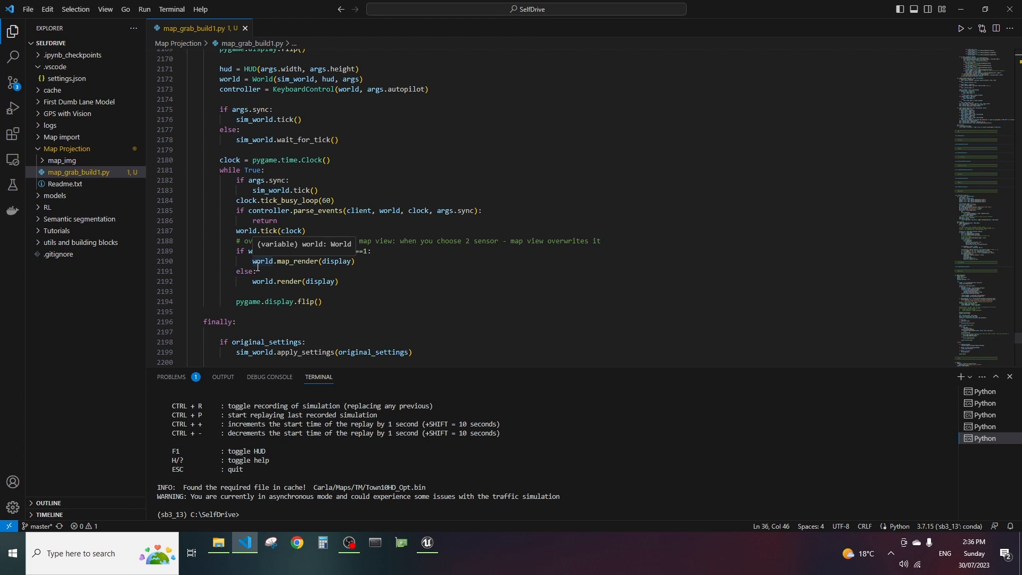
{"action": "mouse_move", "coordinate": [339, 269]}
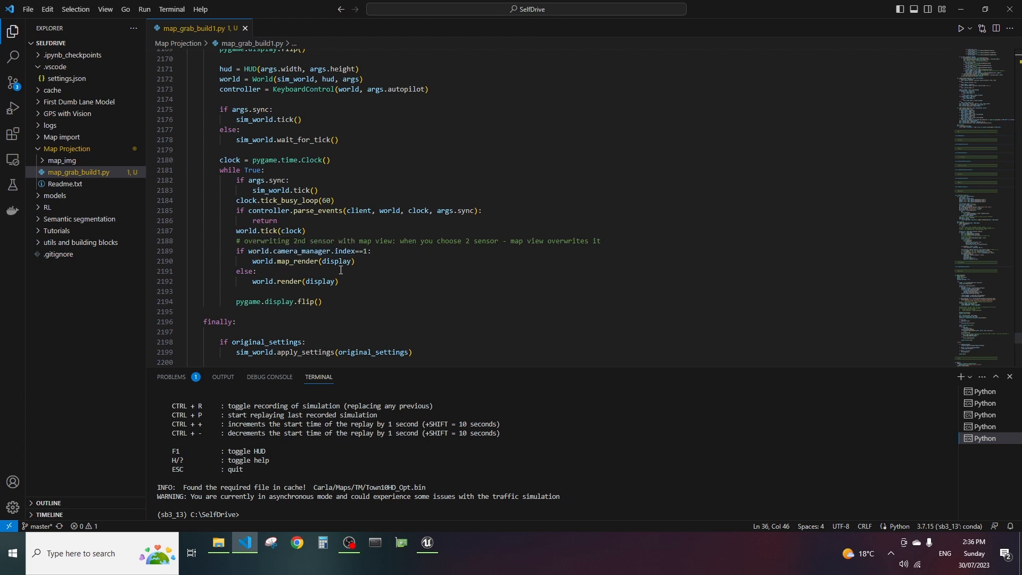
{"action": "double_click", "coordinate": [286, 262]}
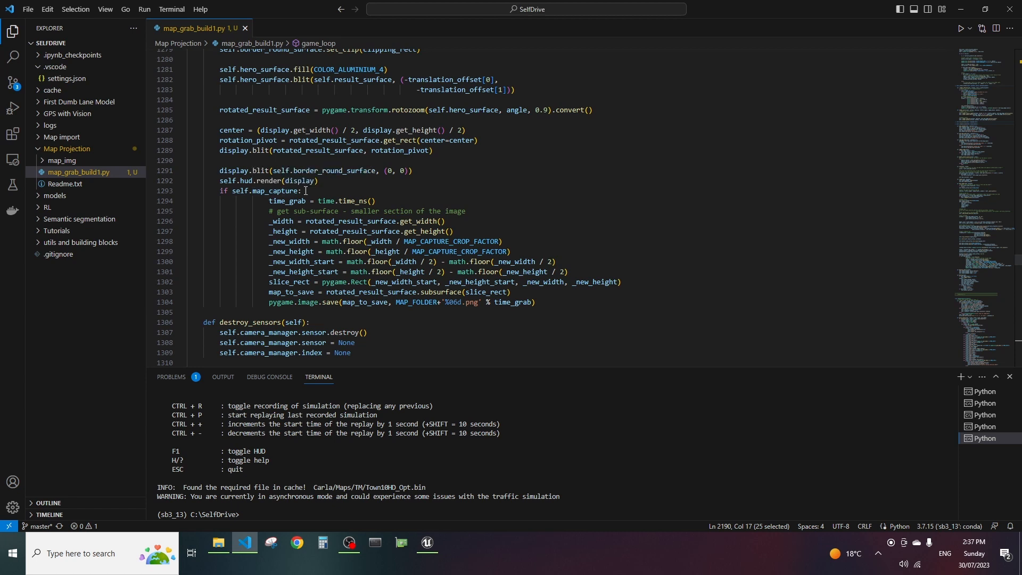
{"action": "mouse_move", "coordinate": [305, 189]}
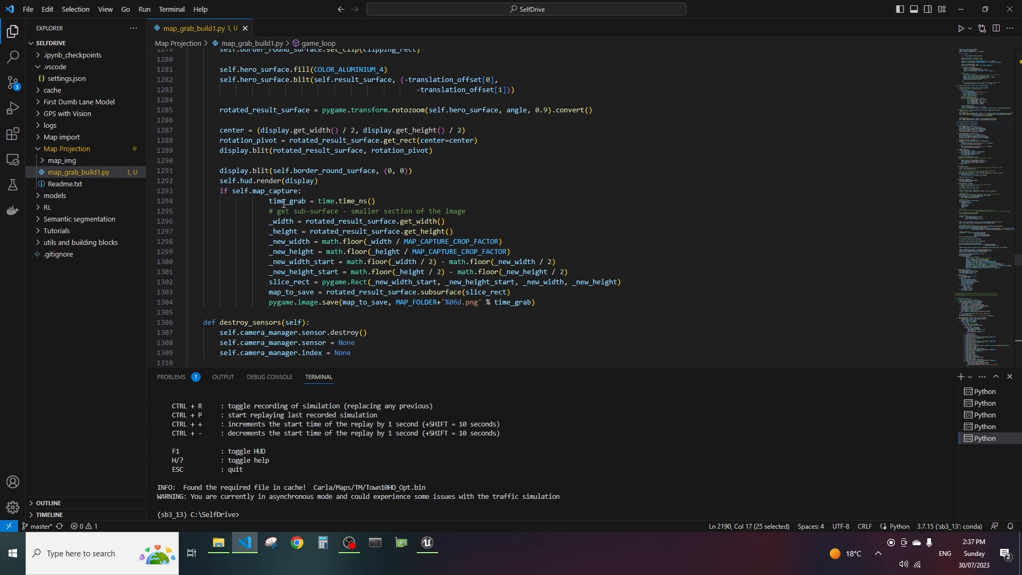
{"action": "mouse_move", "coordinate": [278, 201]}
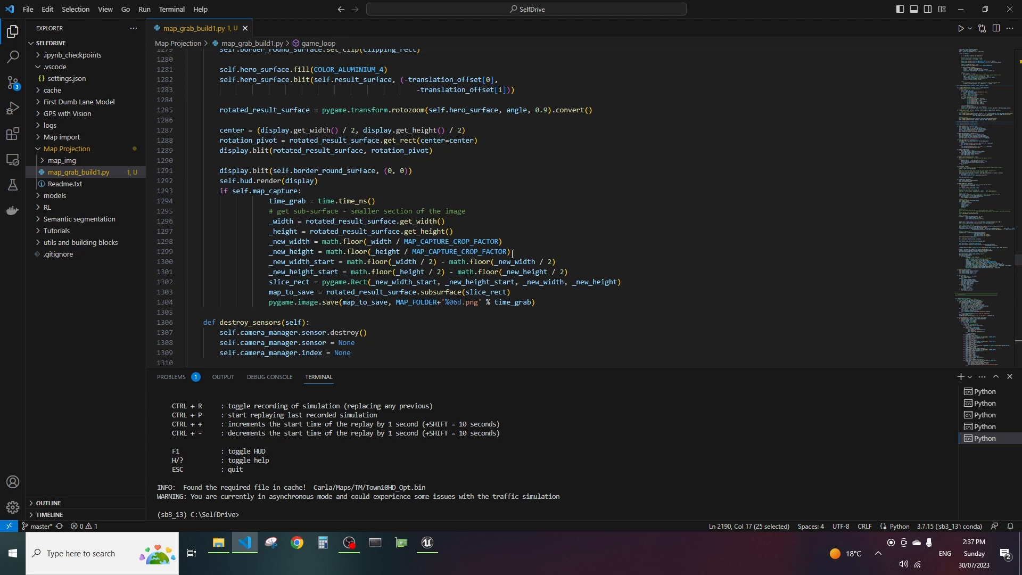
{"action": "mouse_move", "coordinate": [448, 241]}
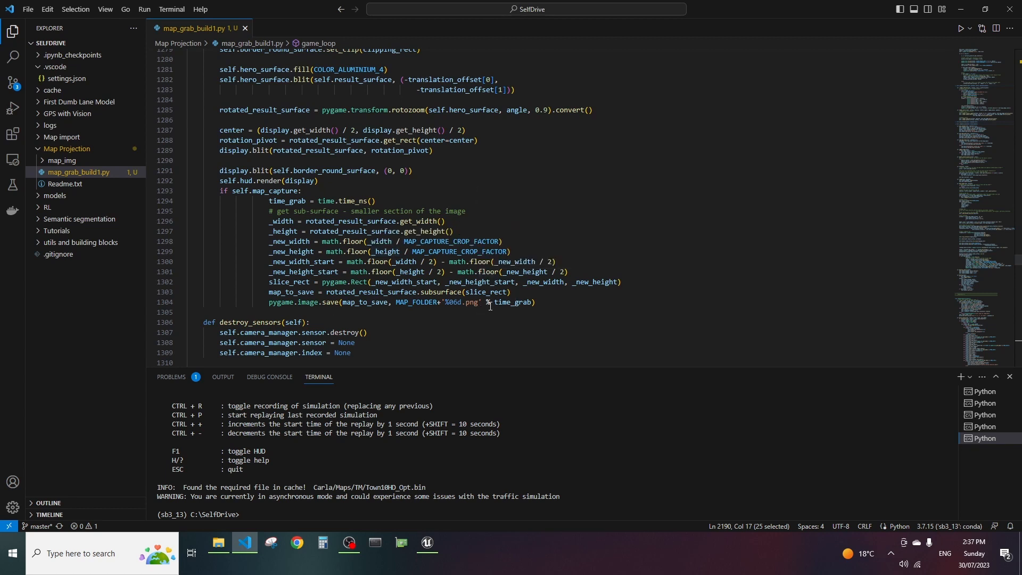
{"action": "mouse_move", "coordinate": [378, 301]}
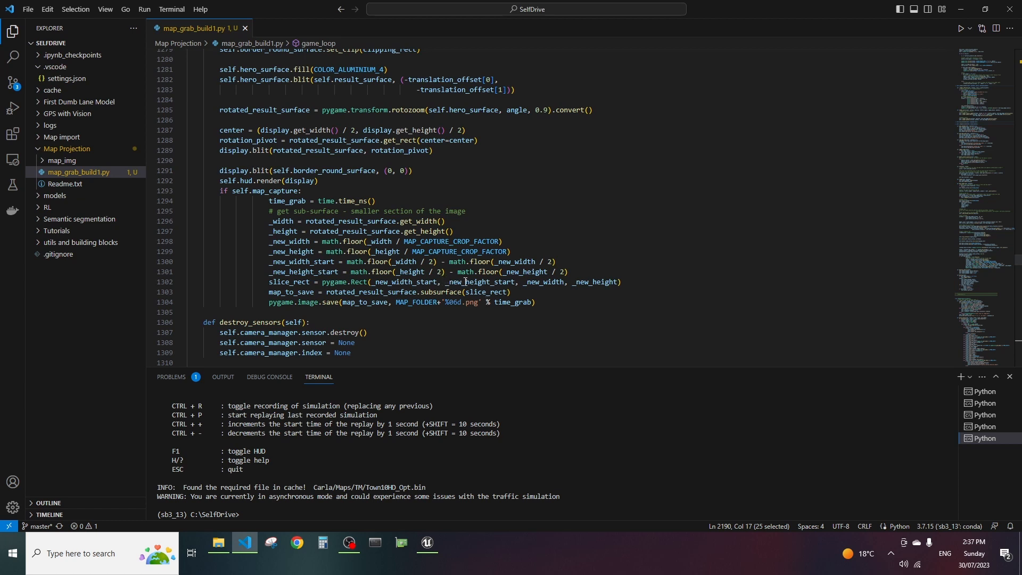
{"action": "mouse_move", "coordinate": [465, 271]}
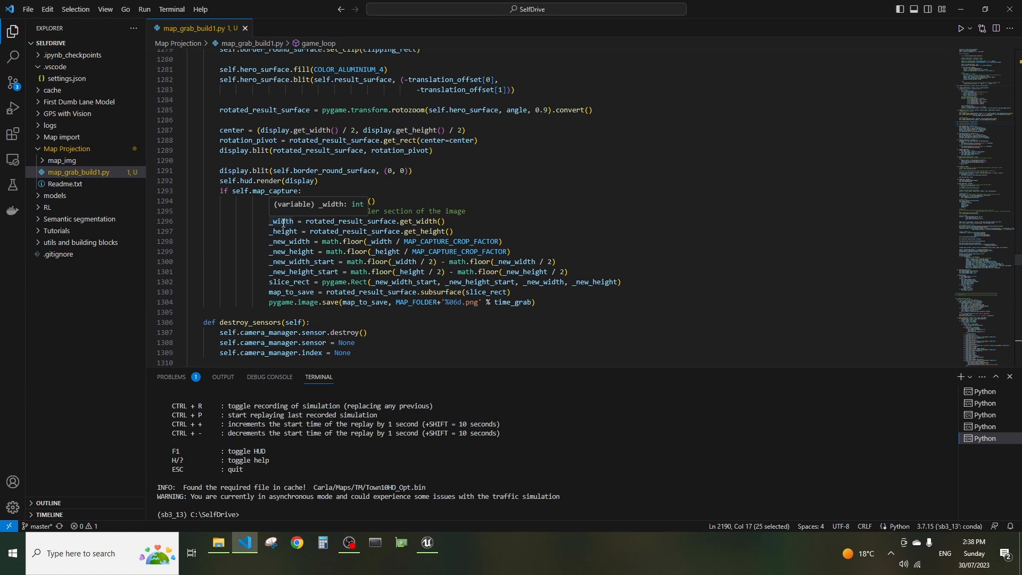
{"action": "mouse_move", "coordinate": [281, 222]}
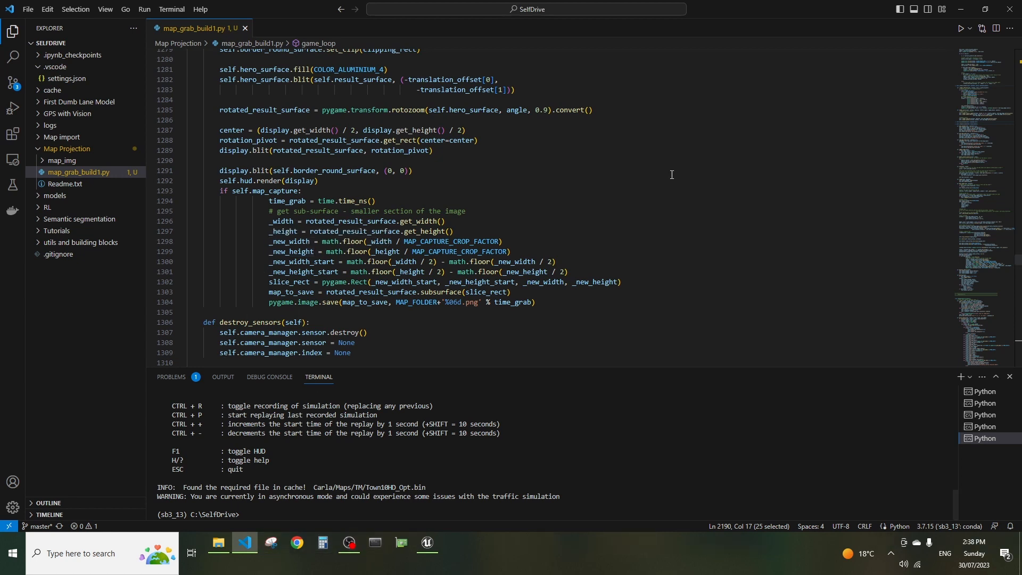
Run map_grab_build1.py as a Python file and bring the CARLA simulation window forward
{"action": "left_click", "coordinate": [968, 28]}
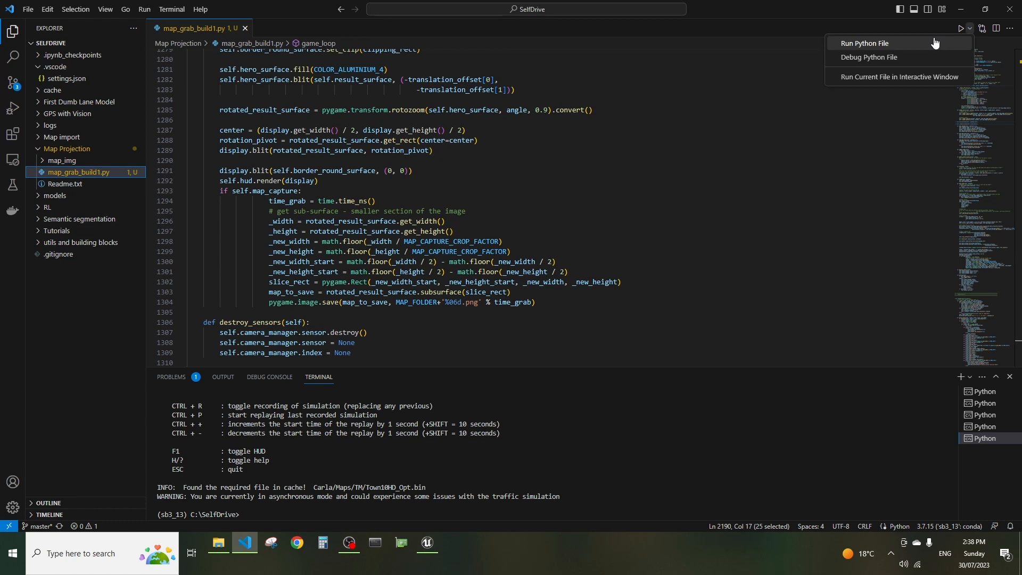
{"action": "left_click", "coordinate": [864, 42]}
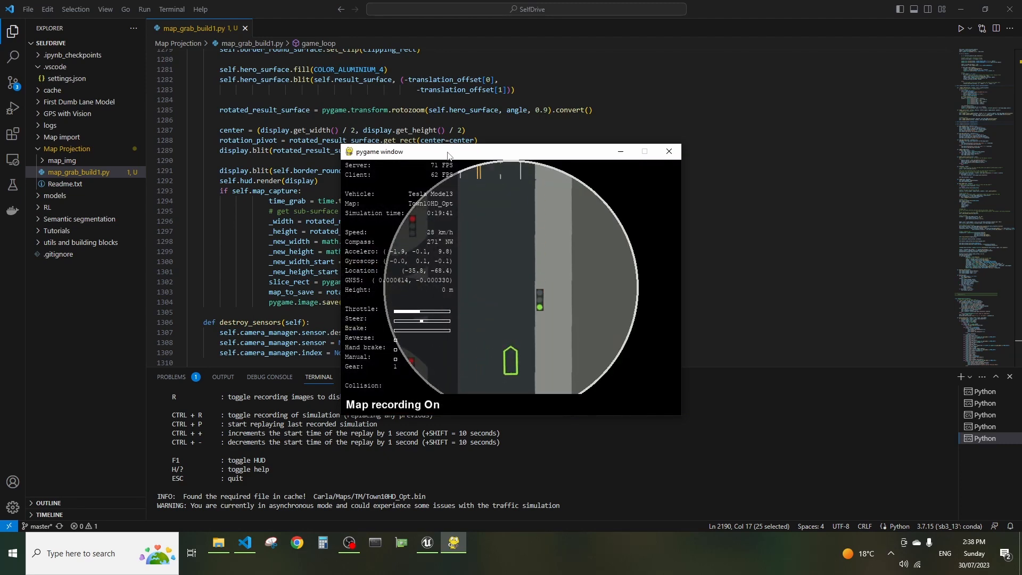
{"action": "left_click", "coordinate": [217, 542]}
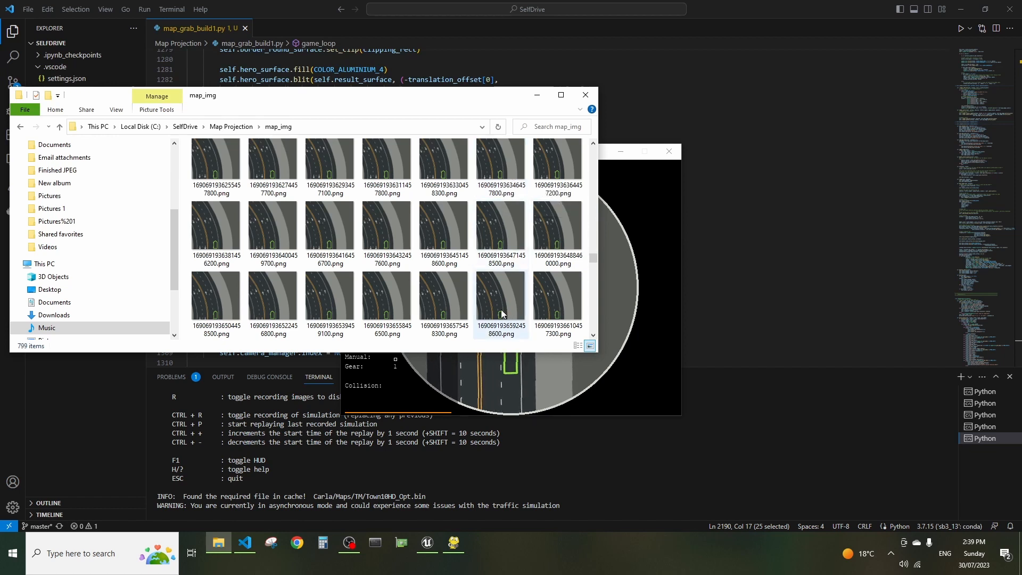
{"action": "mouse_move", "coordinate": [500, 304]}
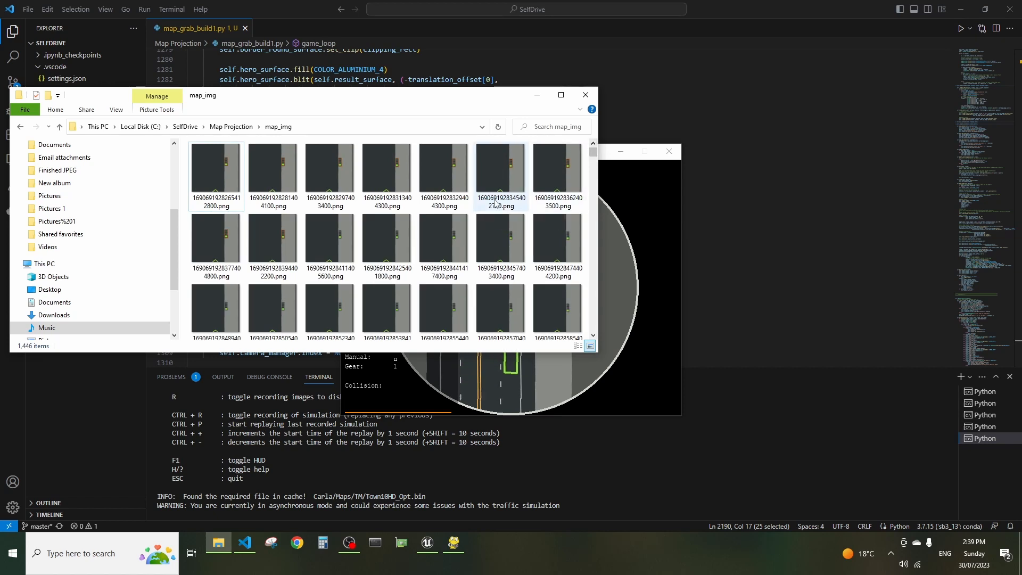
{"action": "mouse_move", "coordinate": [500, 176]}
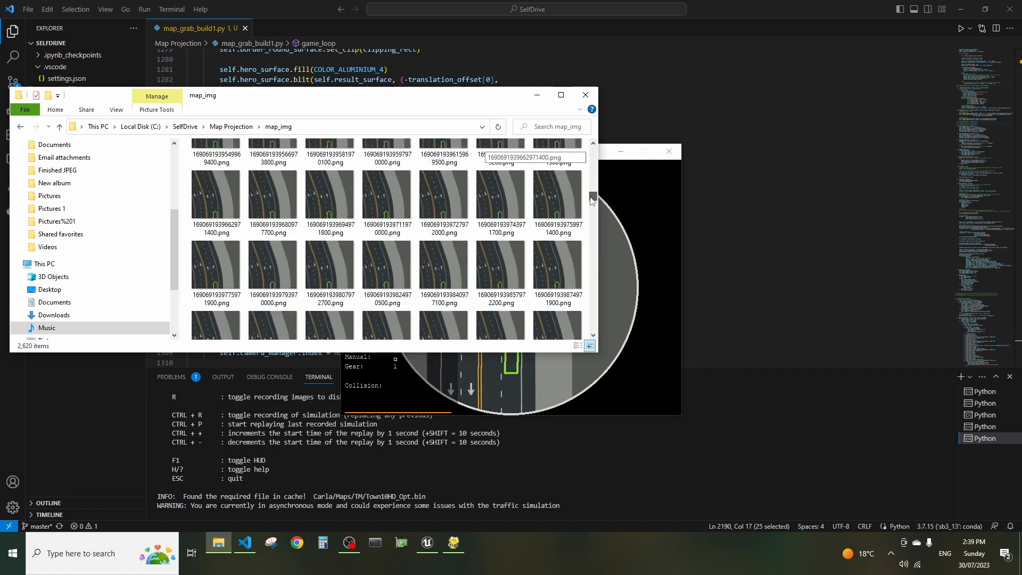
Scroll through the map_img thumbnails as the folder grows past 4,400 saved PNGs
{"action": "scroll", "scroll_direction": "down", "scroll_amount": 3}
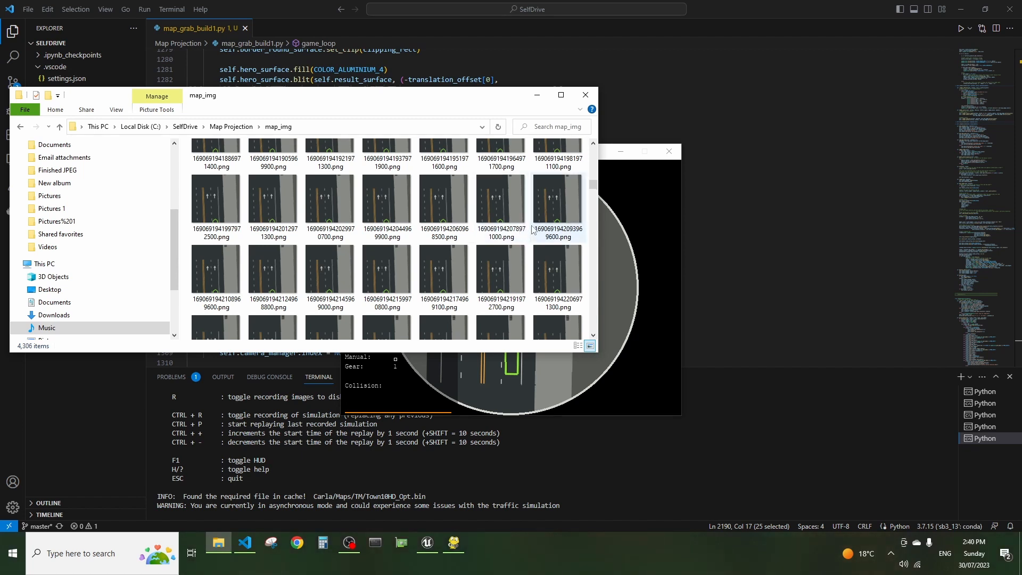
{"action": "mouse_move", "coordinate": [547, 234]}
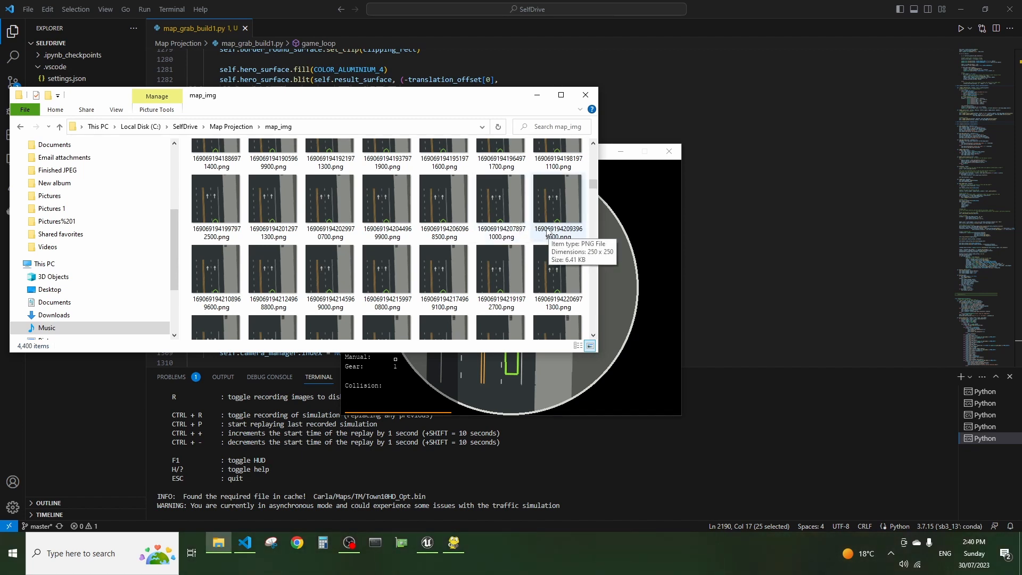